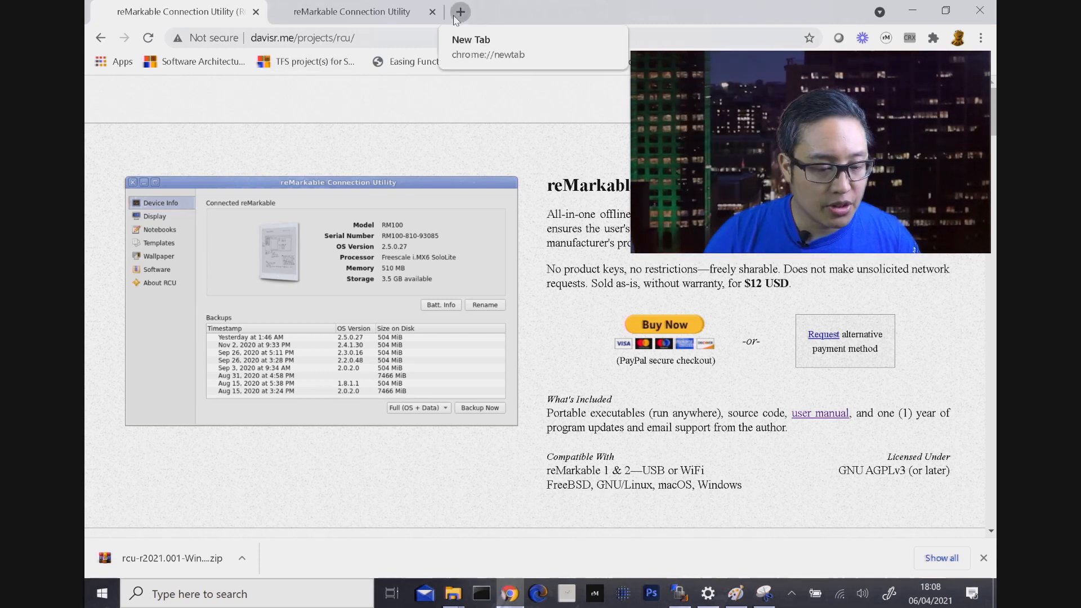
- Search Google for 'davis remmel rcu' in a new tab and open the RCU project page
left_click(460, 12)
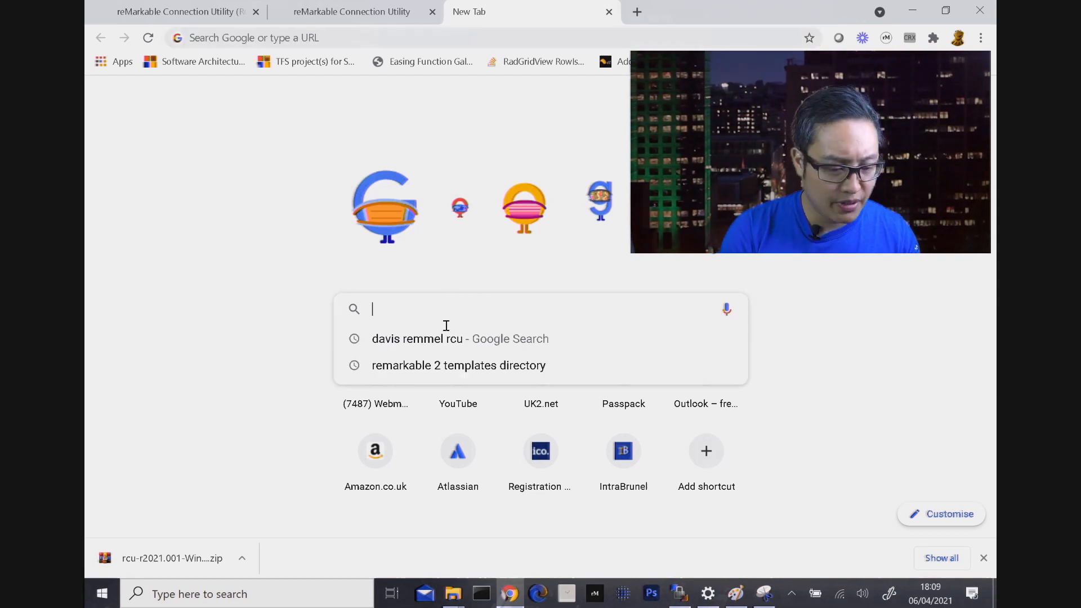
type("davis remmel rcu")
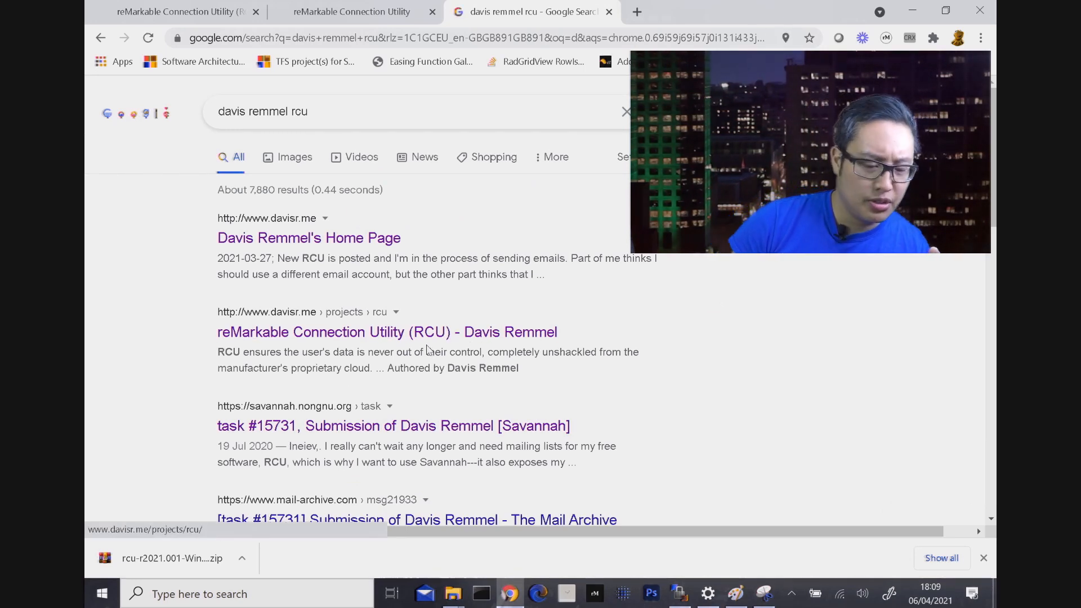
left_click(386, 331)
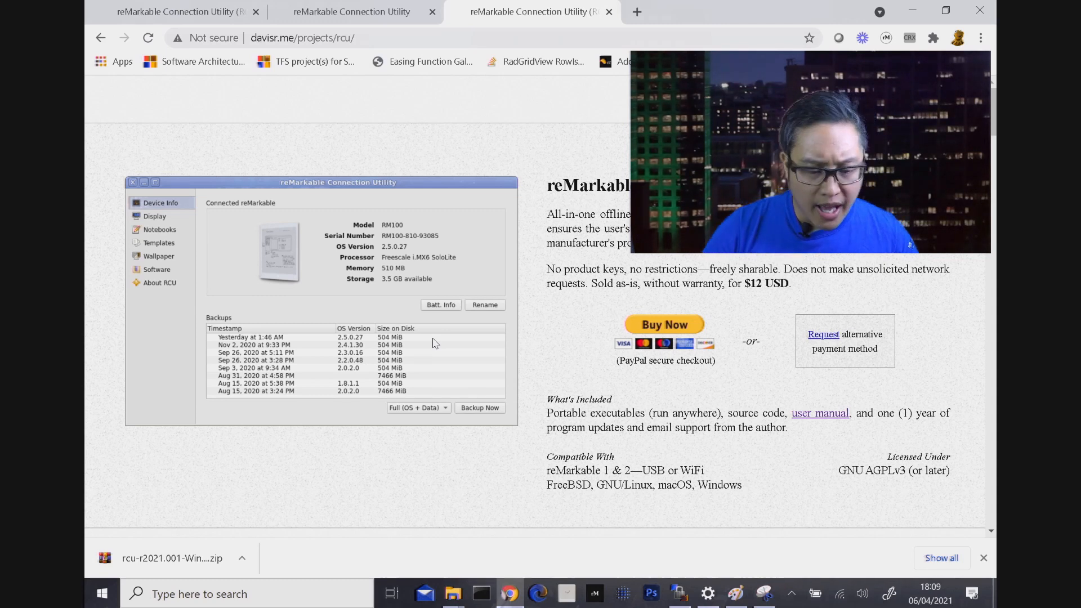
mouse_move(529, 489)
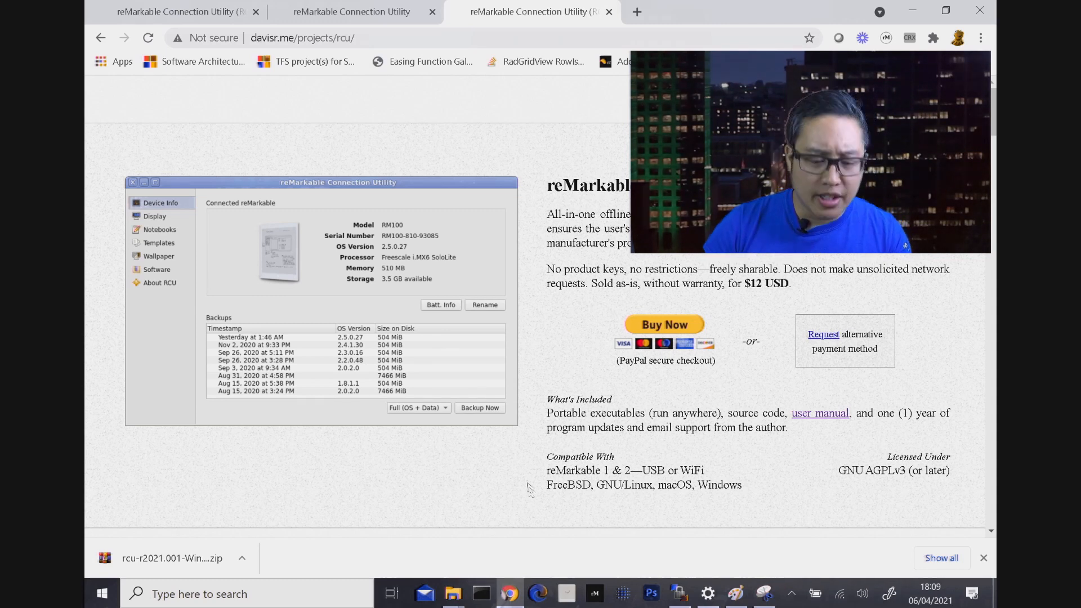
mouse_move(681, 379)
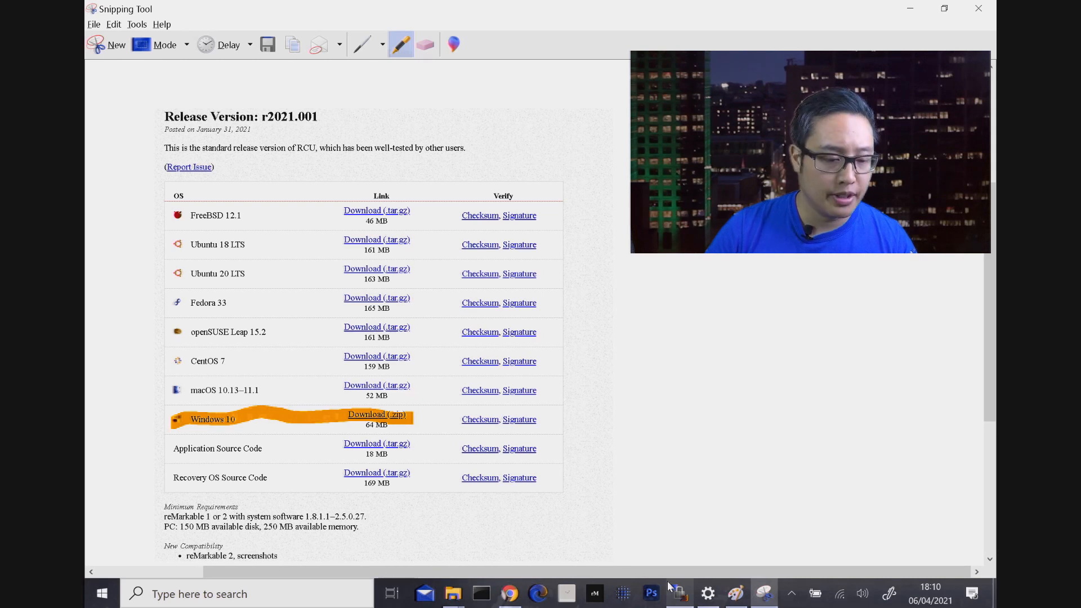
- Highlight the Windows 10 download row in a snip of the r2021.001 release table
left_click(451, 594)
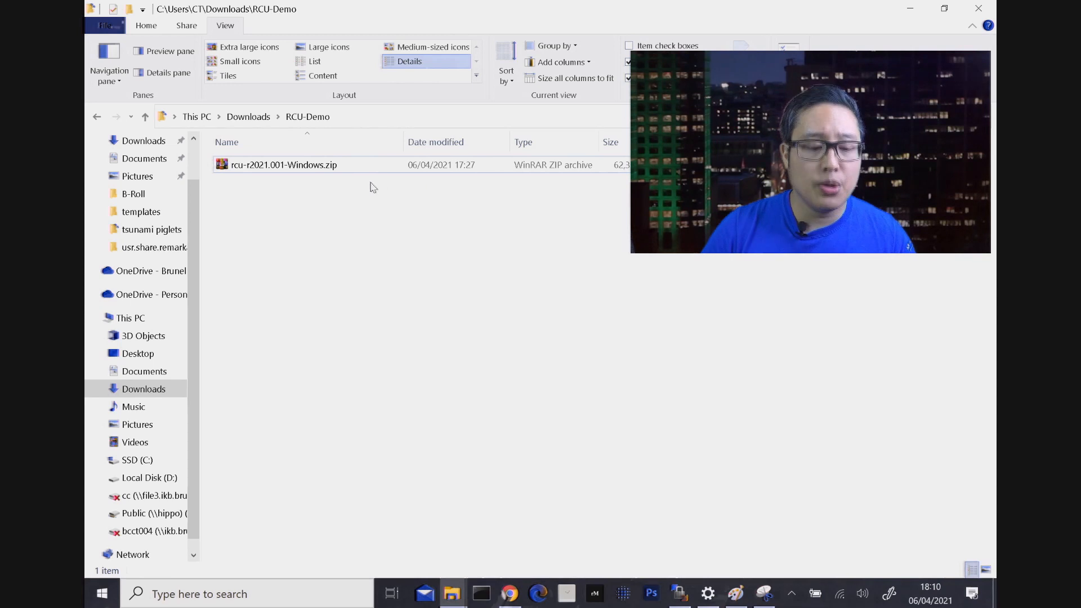
- Extract rcu-r2021.001-Windows.zip into its own folder and open User Manual.pdf
right_click(284, 164)
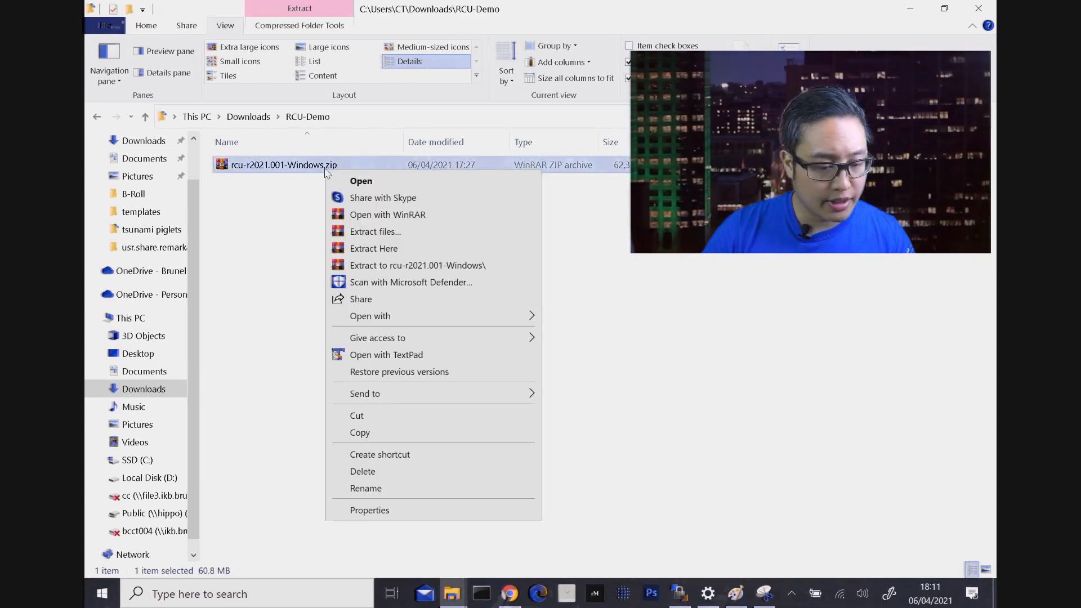
left_click(395, 260)
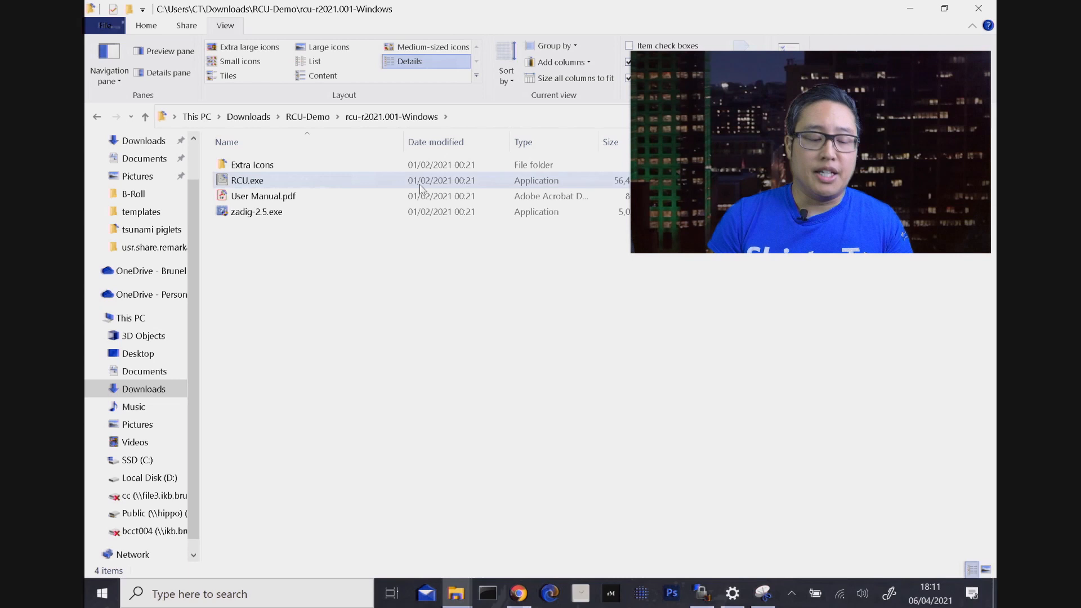
left_click(262, 196)
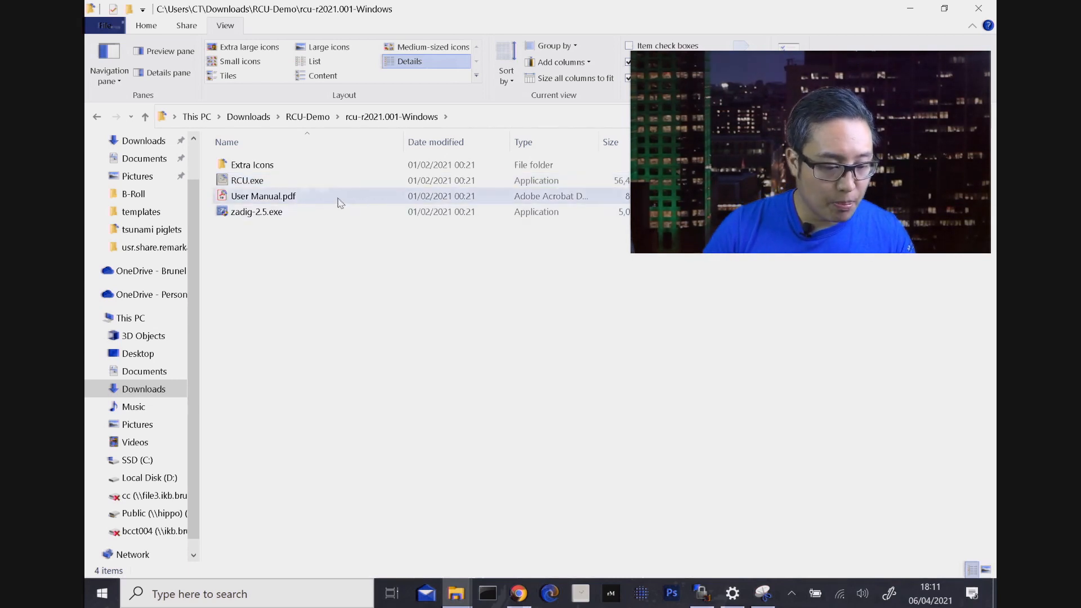
left_click(262, 196)
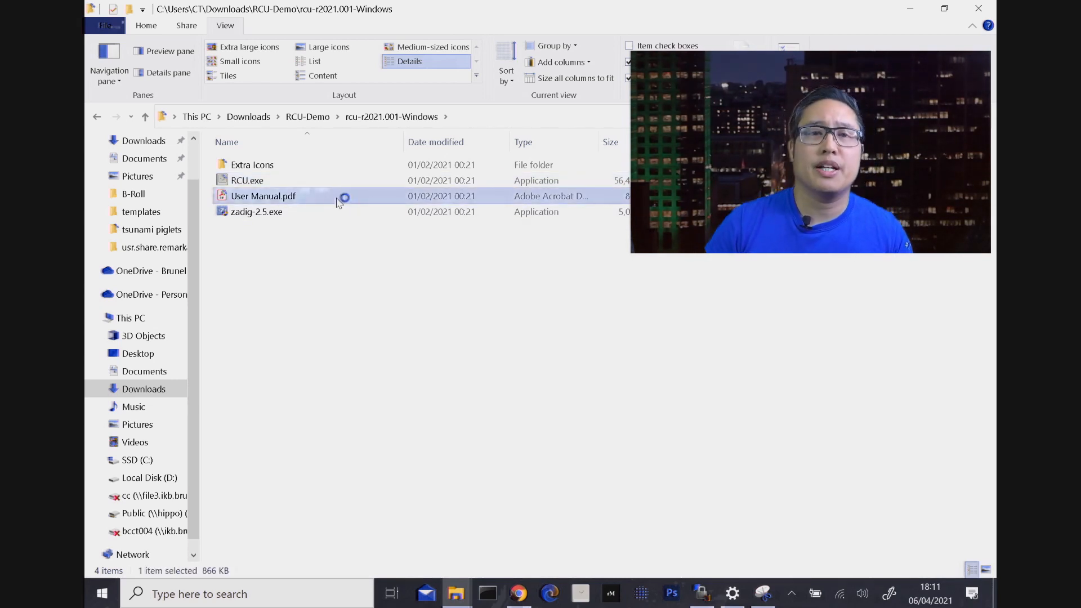
double_click(263, 196)
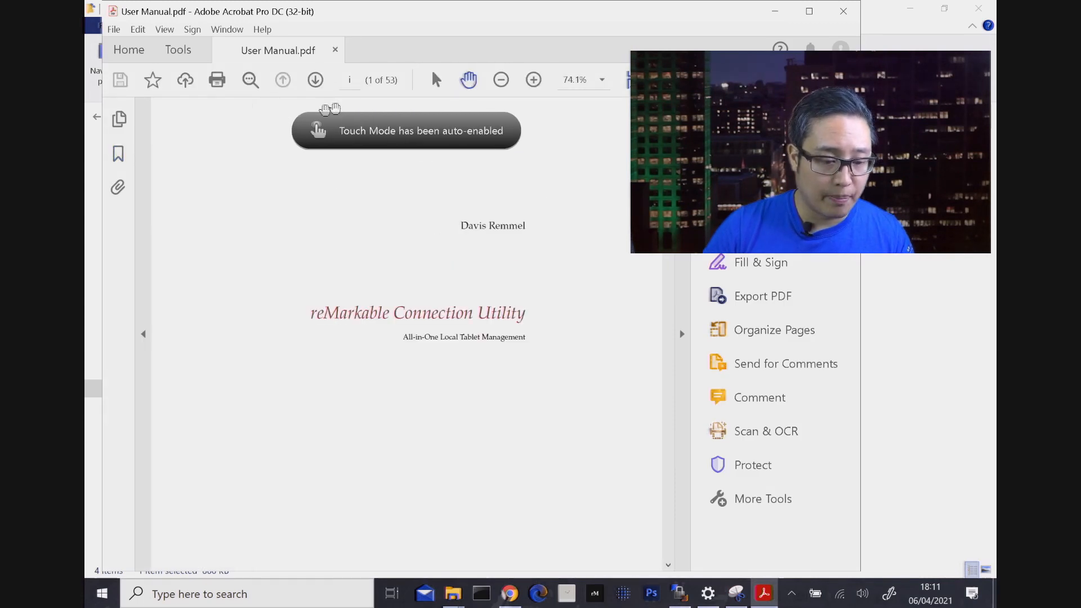
- Scroll through the RCU User Manual down to the r2021.001 Release Notes
left_click(809, 11)
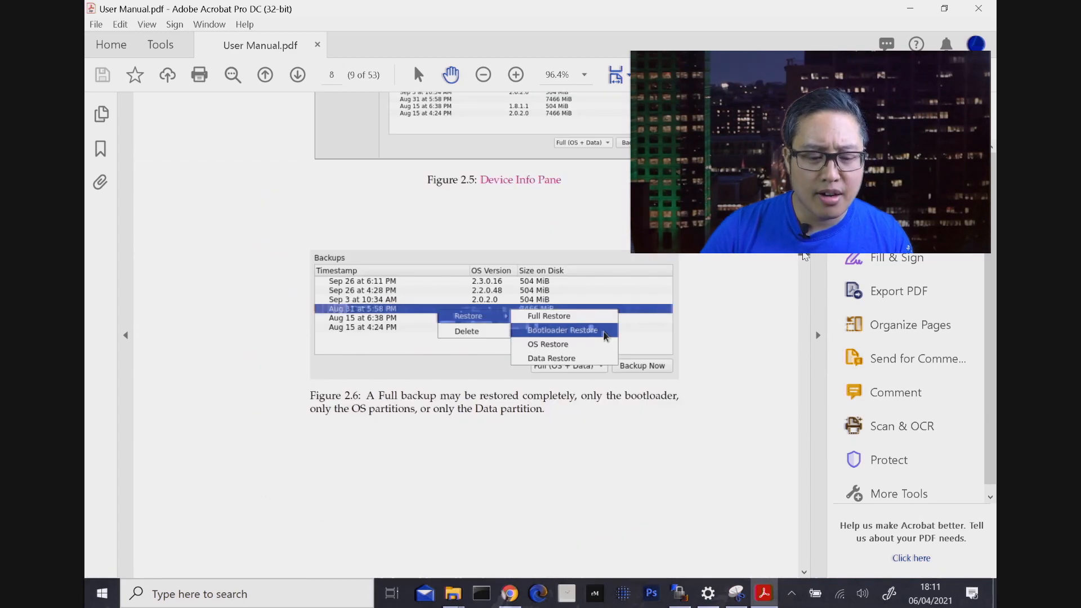
scroll("down", 3)
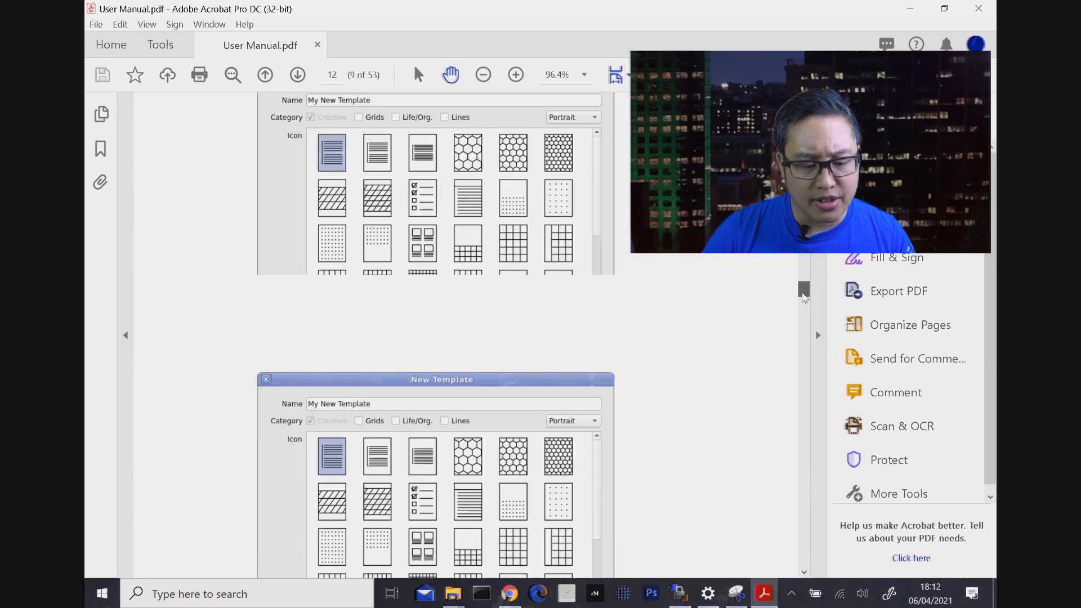
scroll("down", 3)
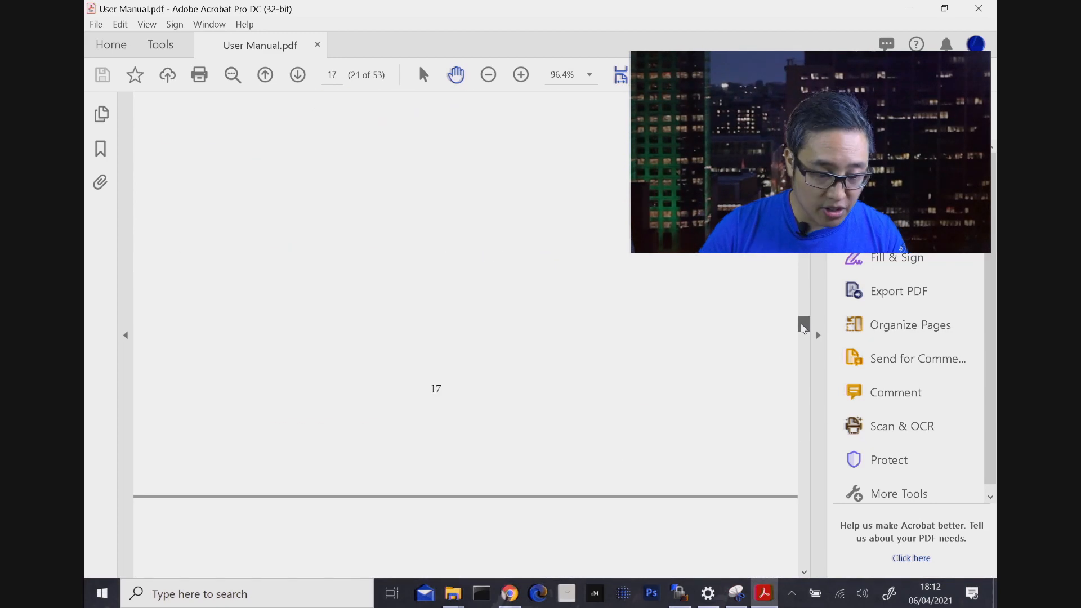
scroll("down", 3)
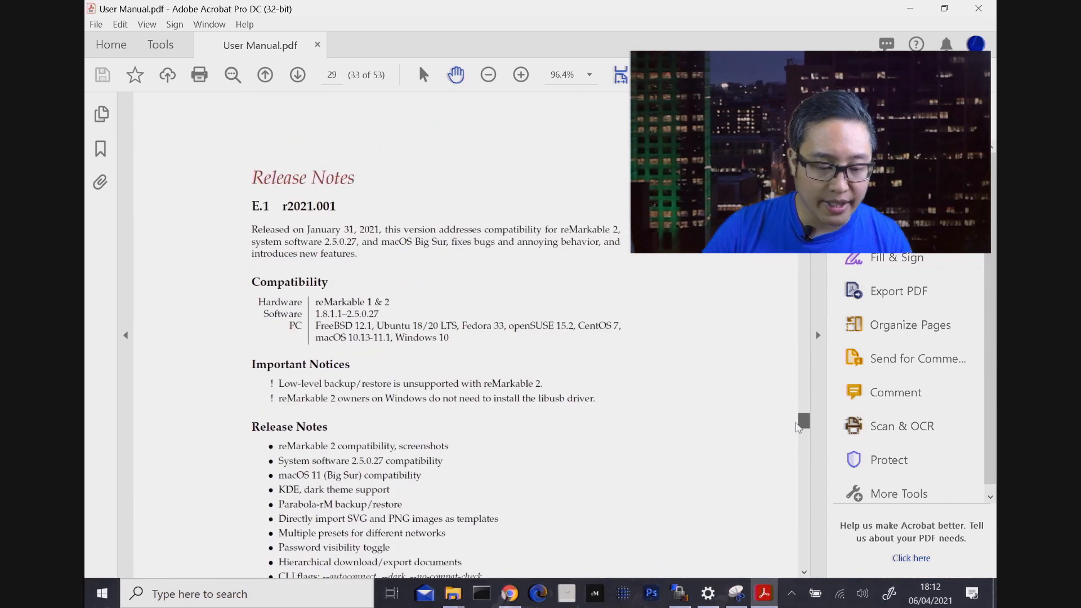
scroll("down", 3)
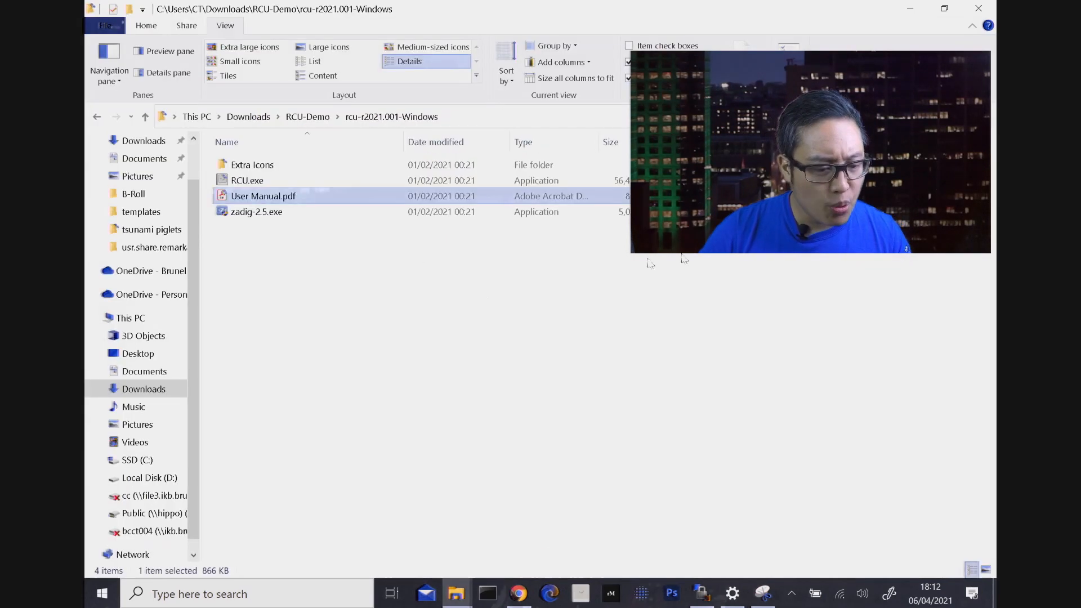
mouse_move(395, 135)
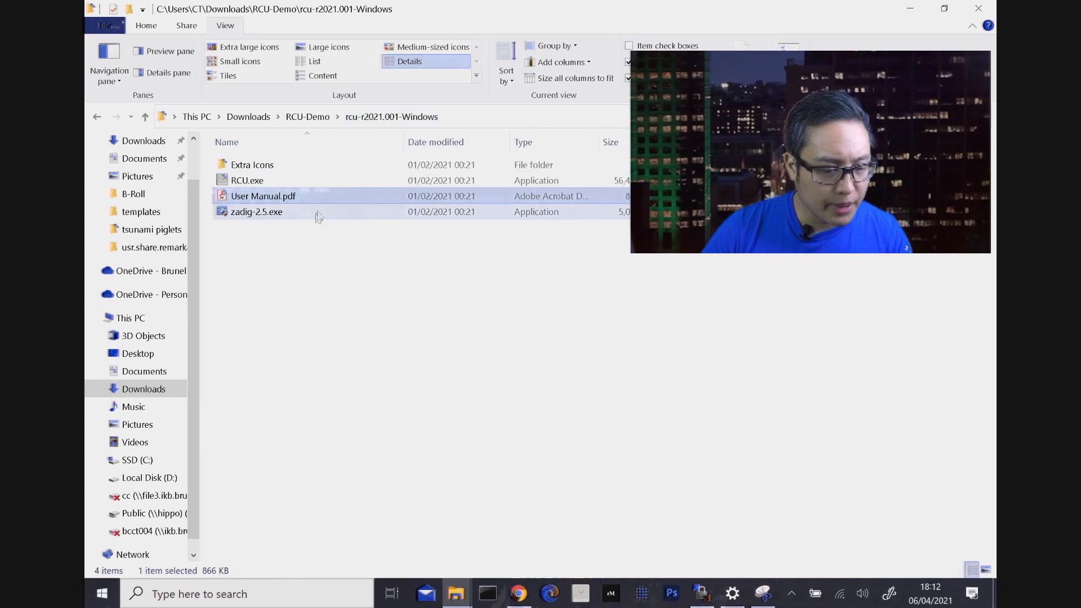
- Copy the extracted files into a new RCU folder on the C: drive
key("ctrl+a")
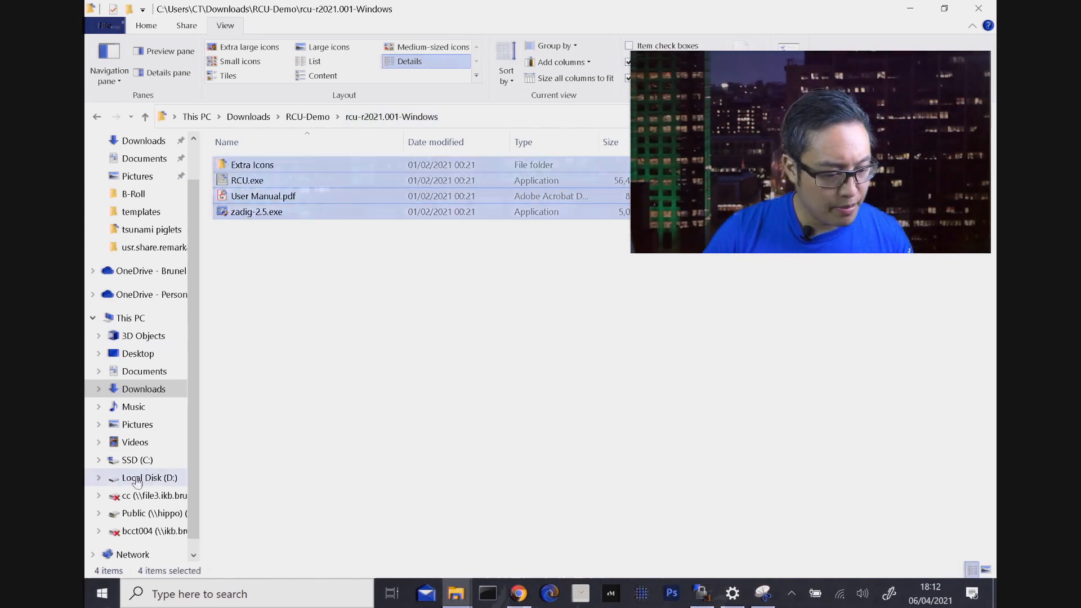
left_click(136, 459)
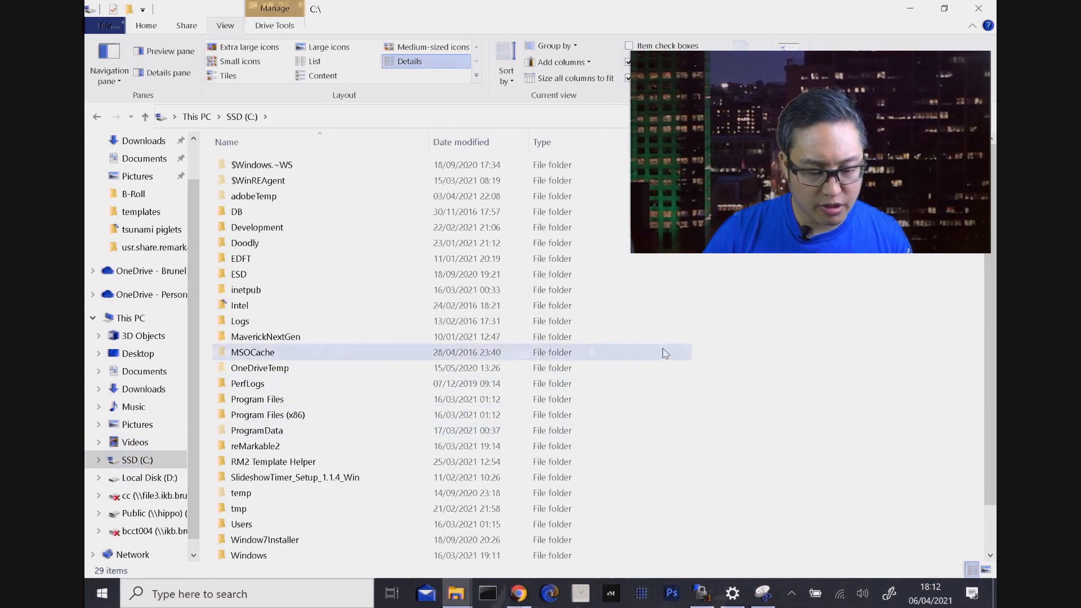
right_click(664, 353)
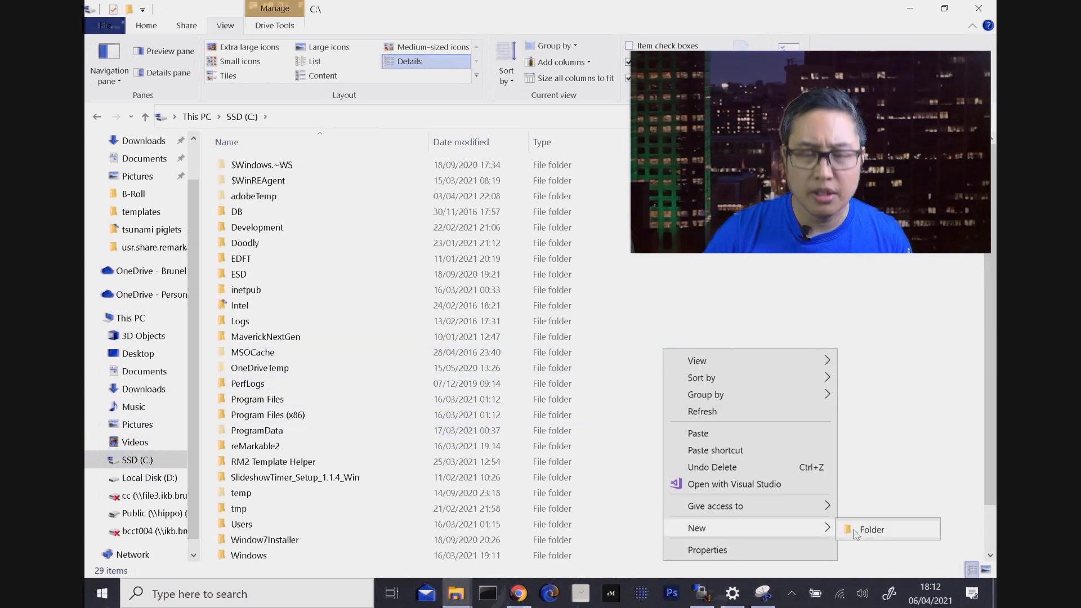
left_click(872, 529)
type("RCU")
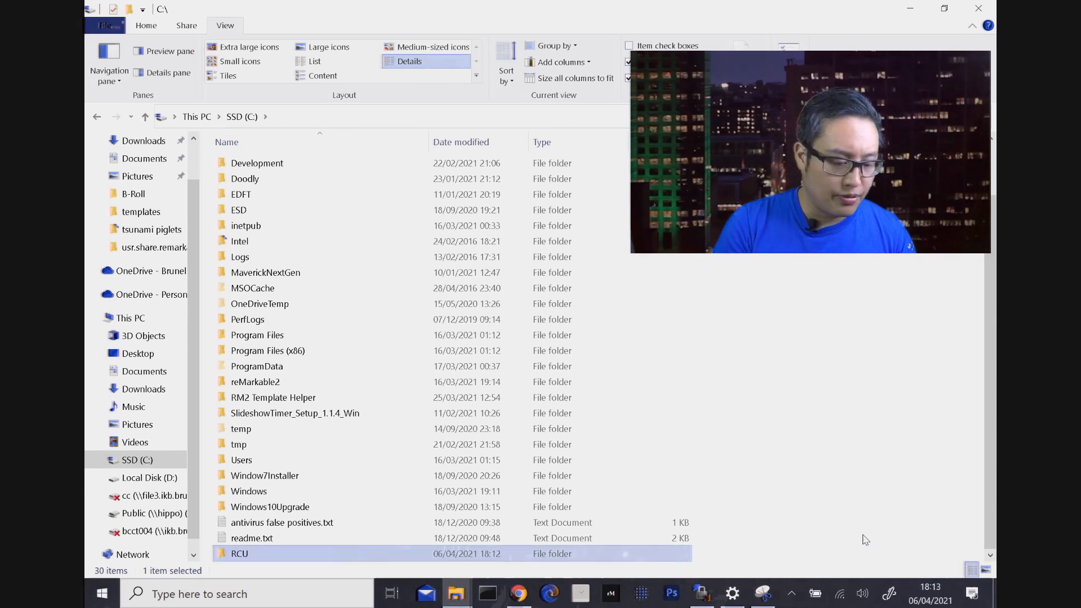
double_click(238, 553)
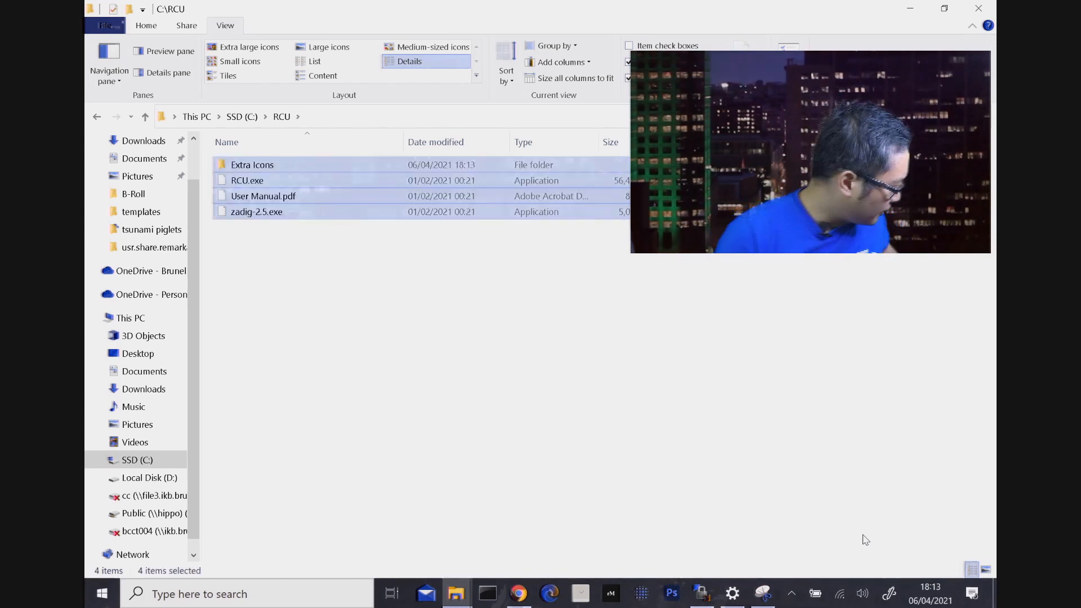
mouse_move(837, 558)
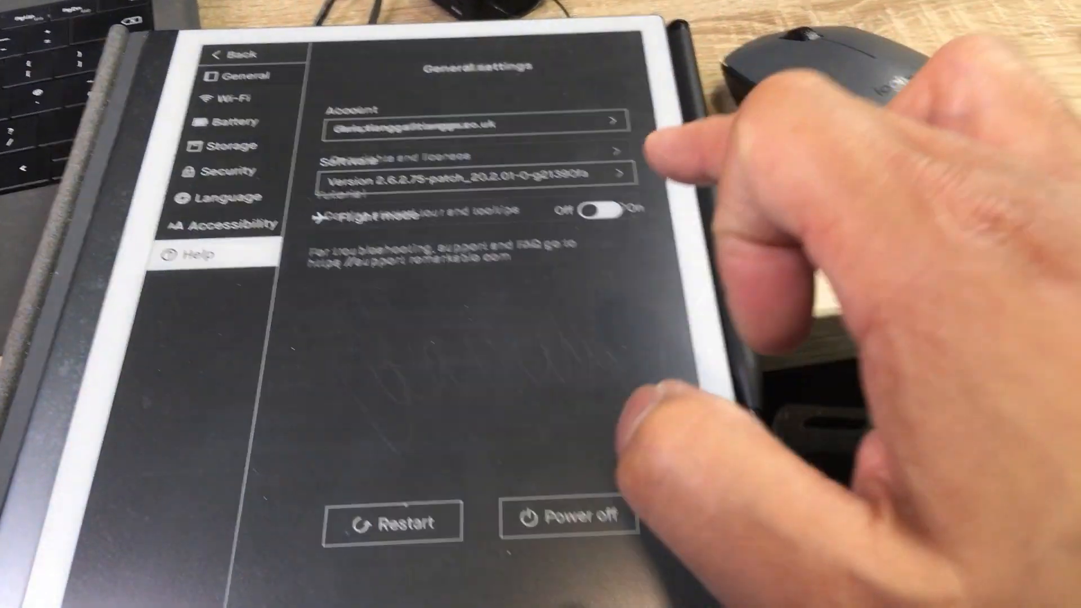
- Open Settings > Help > Copyrights and licenses on the tablet to read the connection details
left_click(193, 254)
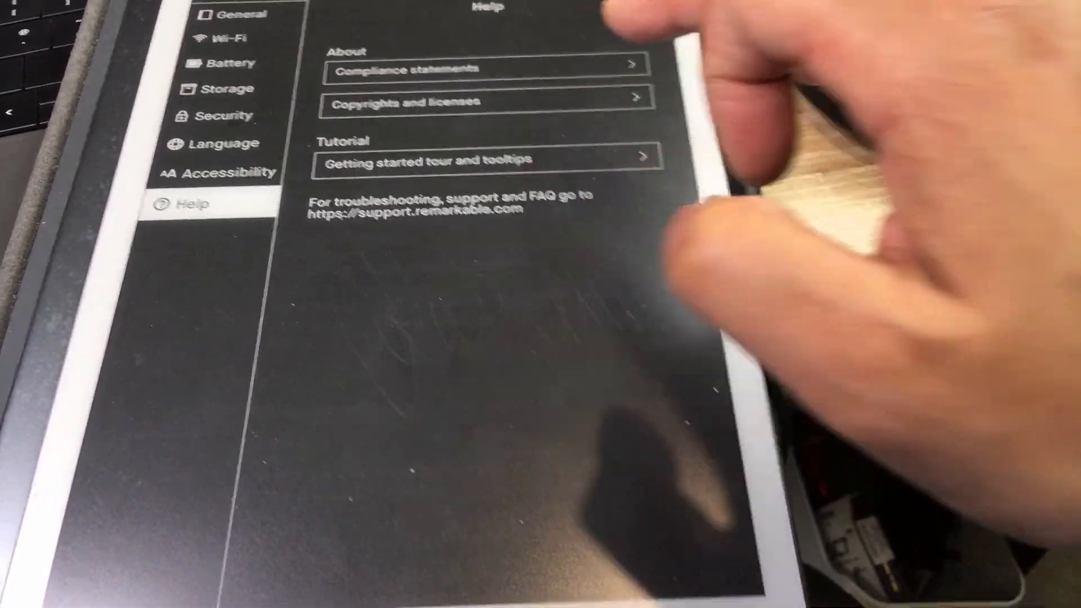
left_click(487, 102)
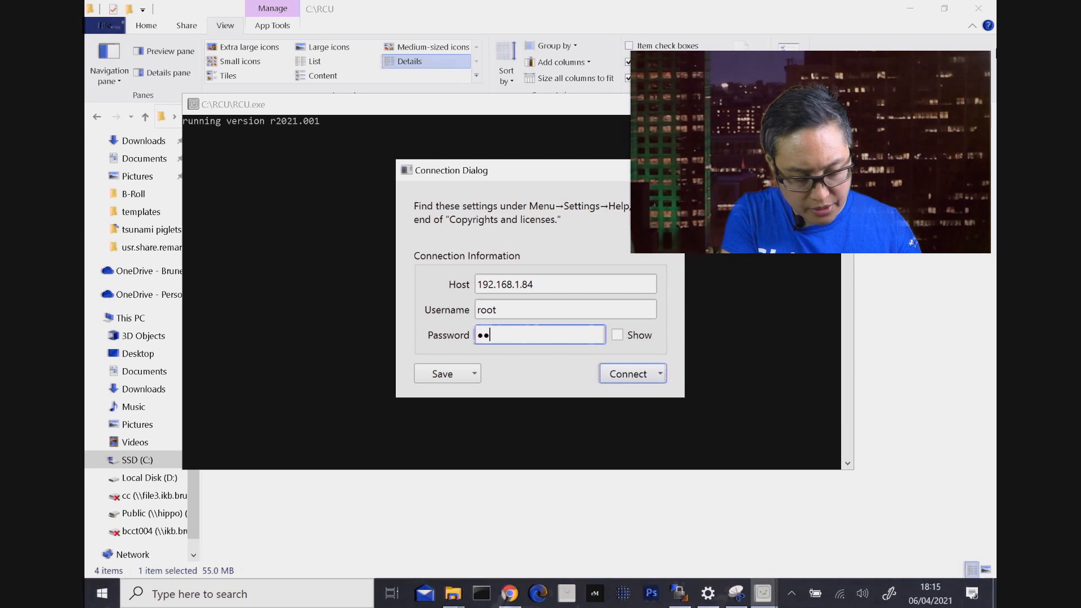
- Save a connection preset for 192.168.1.84 as root with the tablet password and start connecting
type("••")
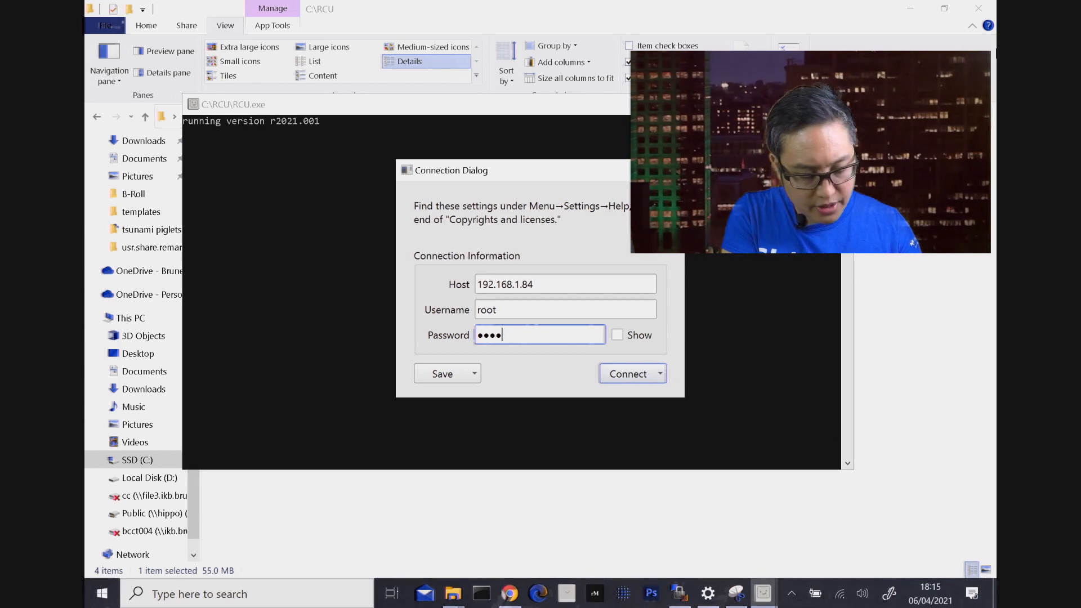
type("••")
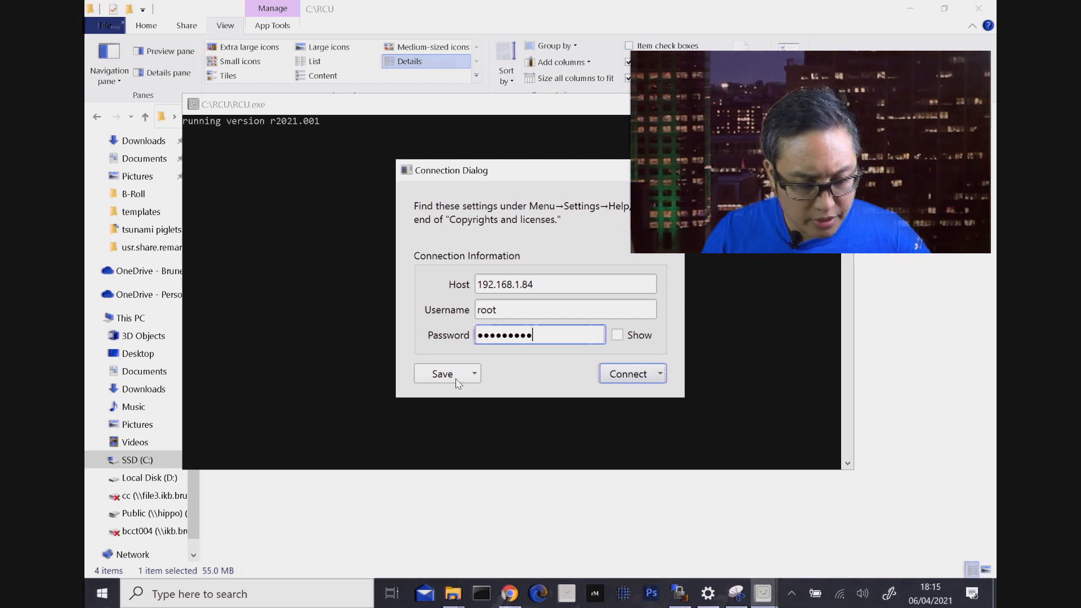
left_click(441, 373)
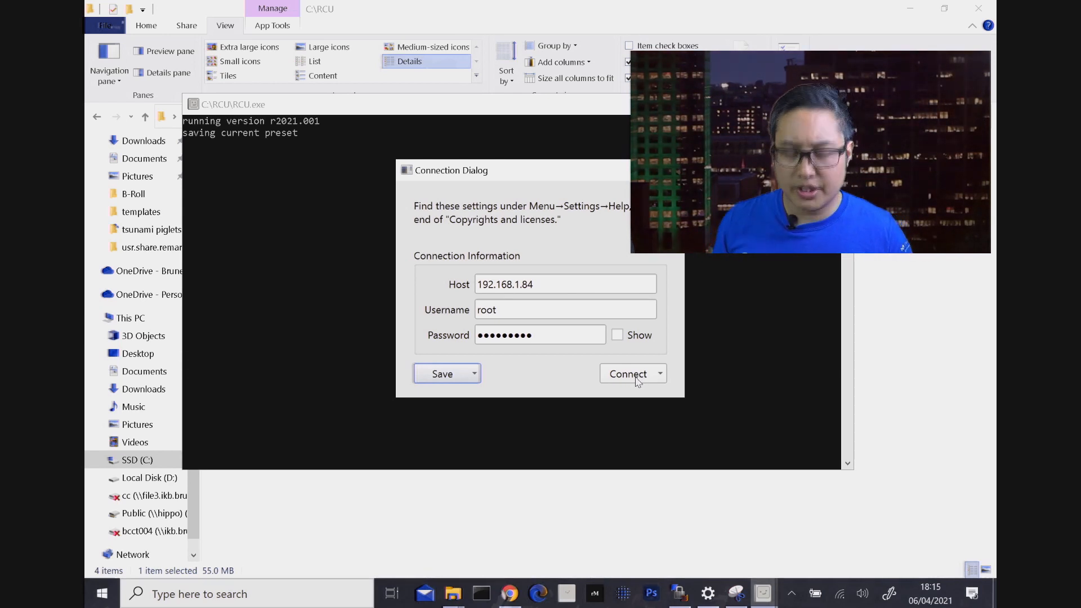
left_click(627, 374)
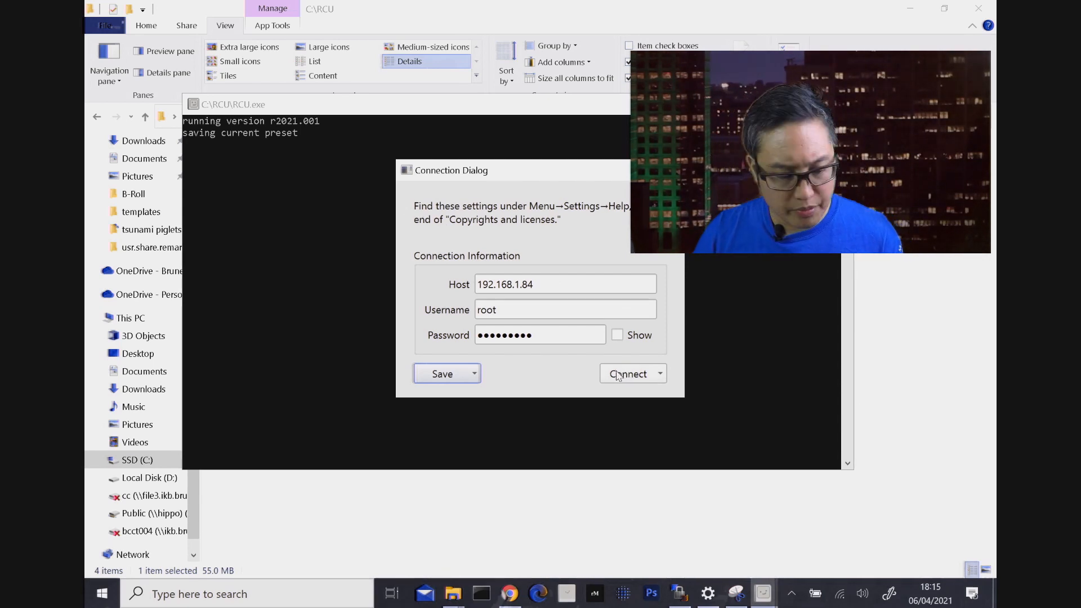
left_click(629, 374)
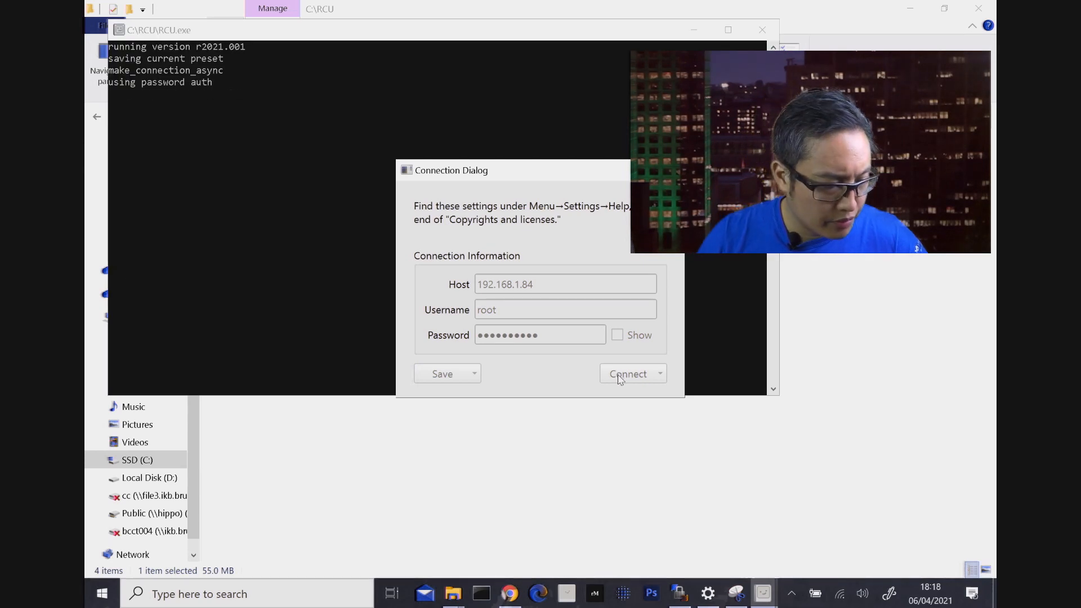
- Connect to the tablet and preview the calendar, A BuJo DMF, Date Time Matrix LS and Bass tablature templates
left_click(629, 373)
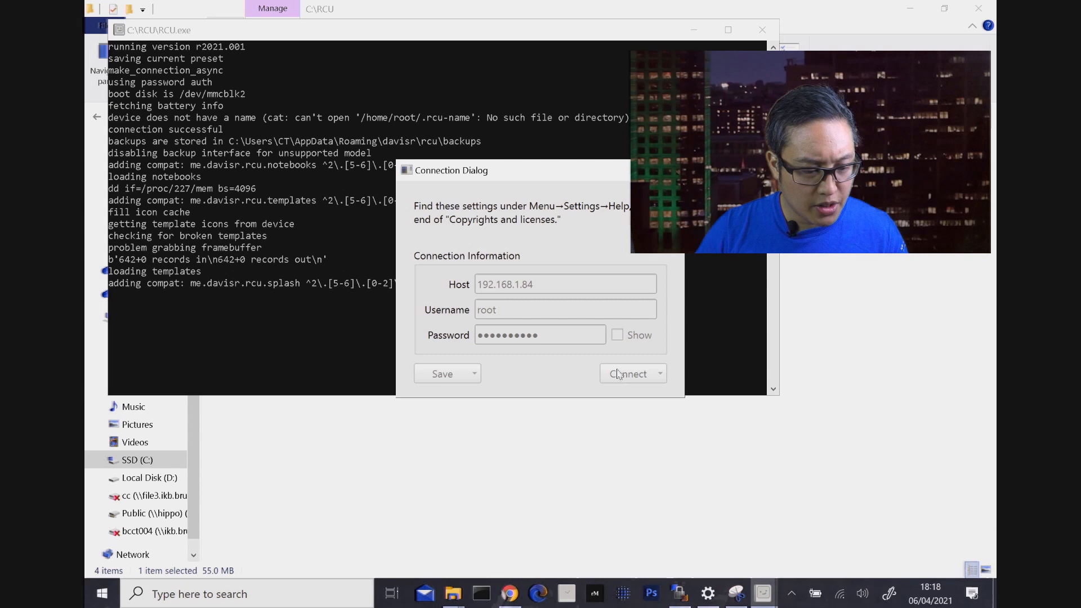
left_click(627, 372)
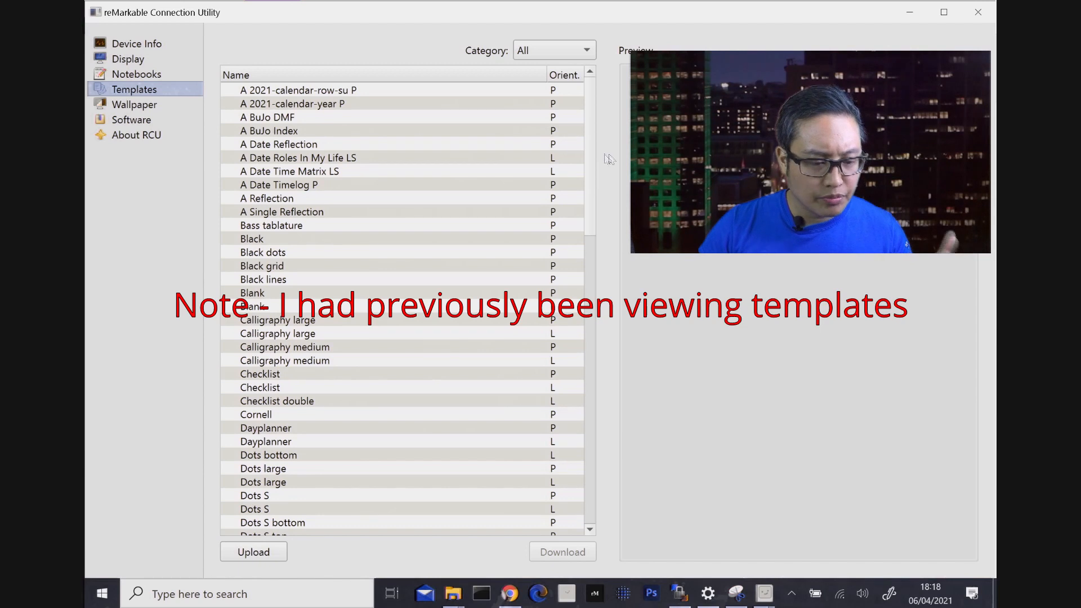
left_click(296, 90)
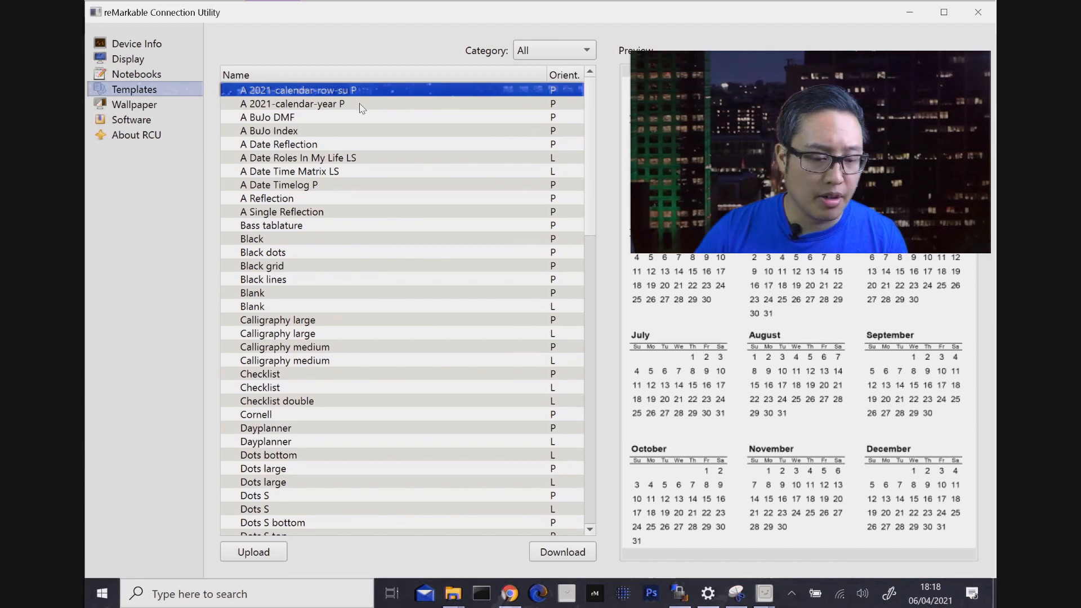
left_click(268, 116)
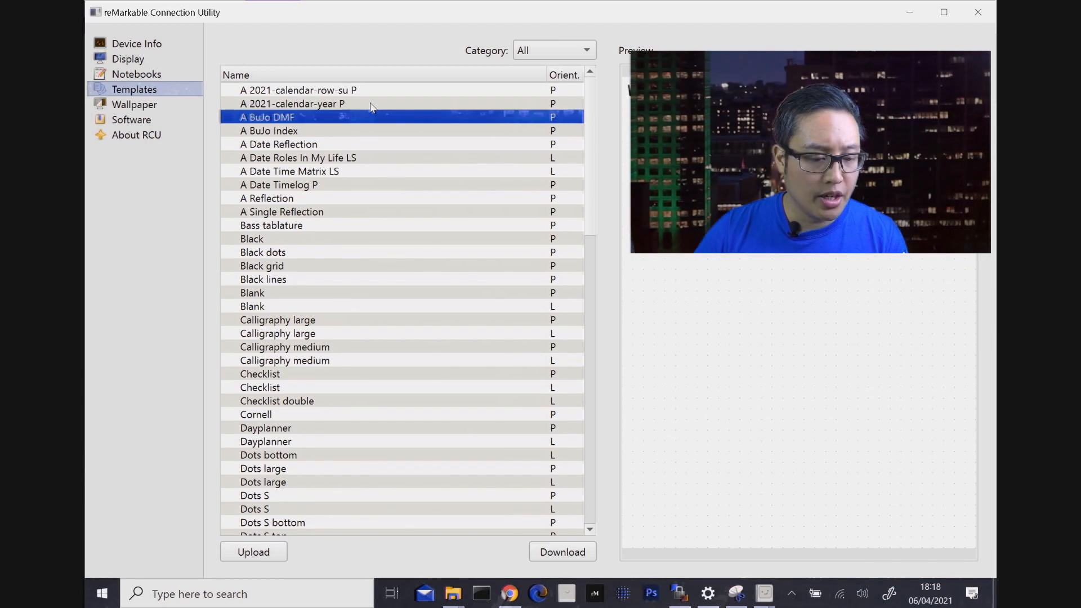
left_click(290, 171)
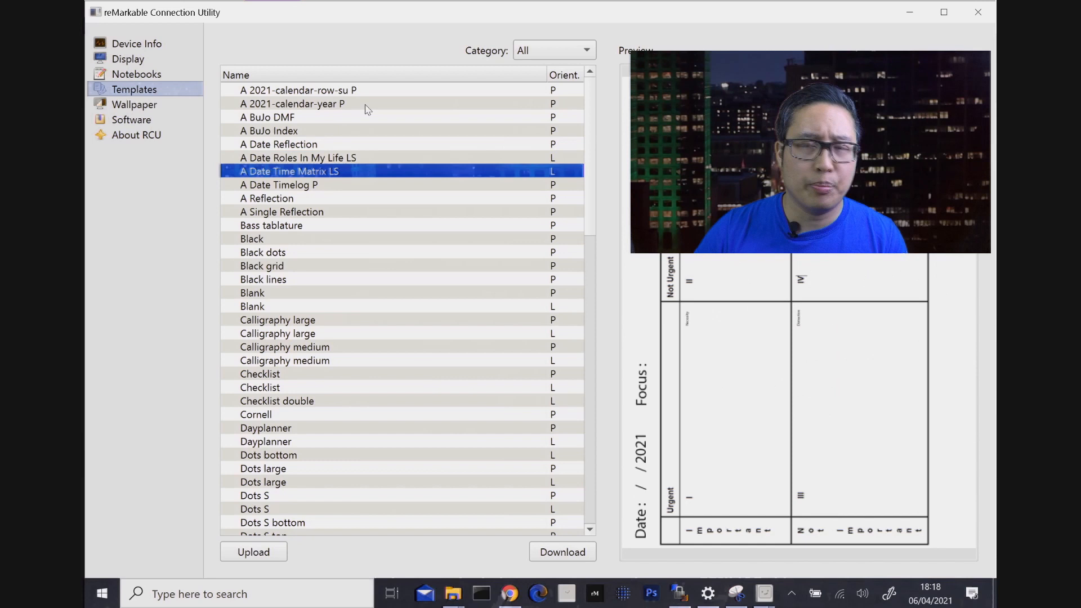
left_click(271, 226)
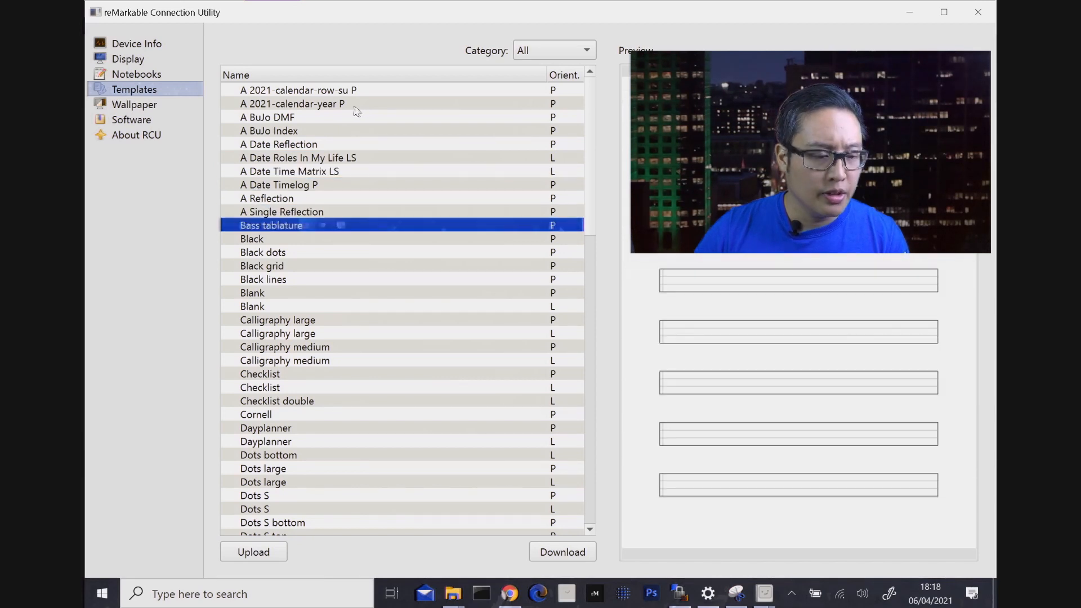
mouse_move(415, 102)
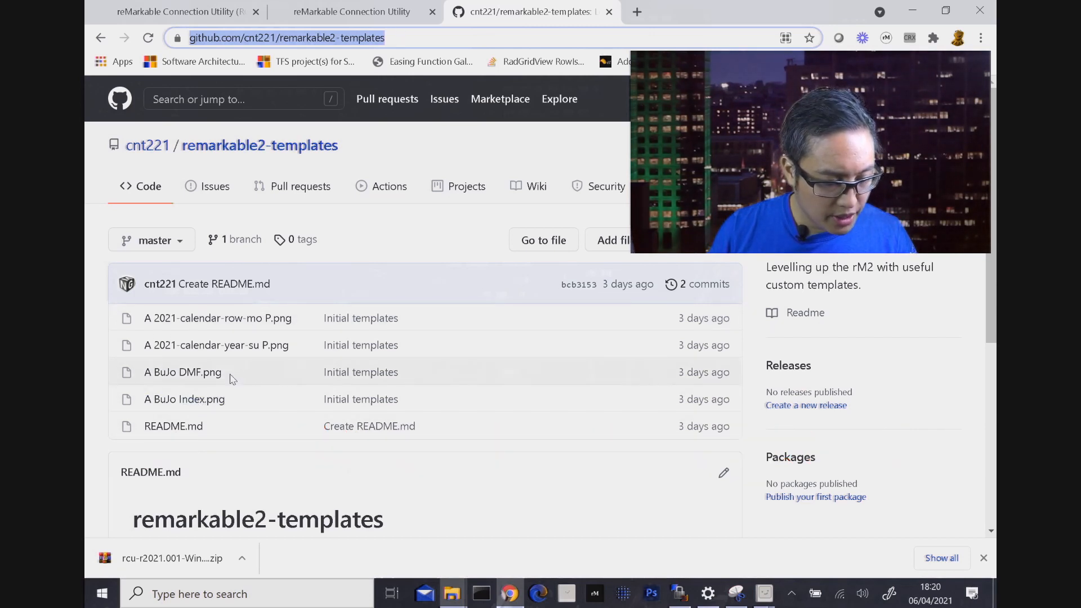
mouse_move(182, 371)
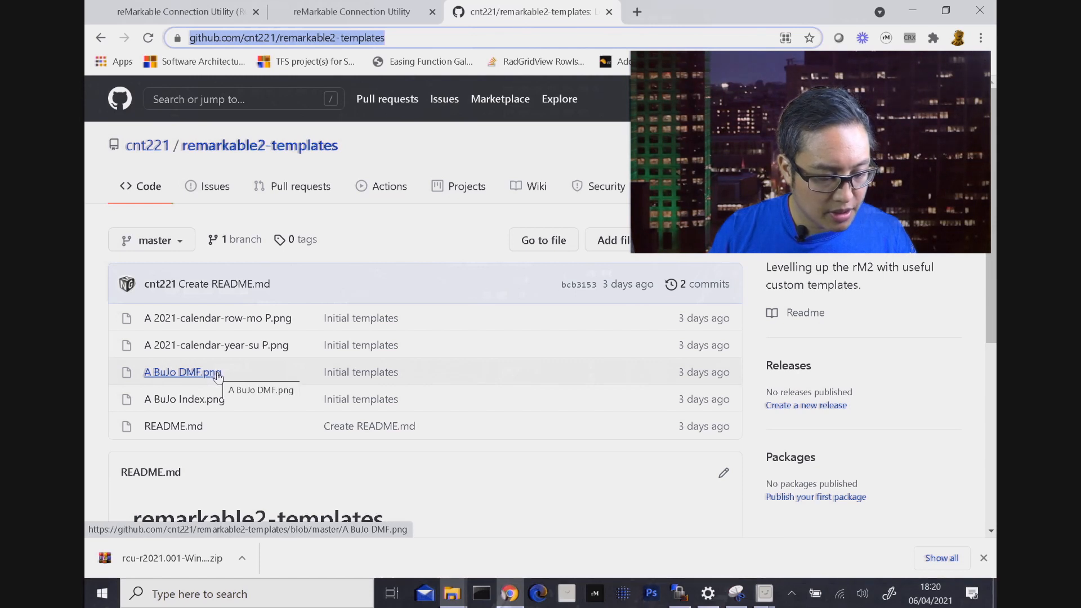
- Open A BuJo DMF.png from the remarkable2-templates repo as a raw image ready to save
left_click(182, 373)
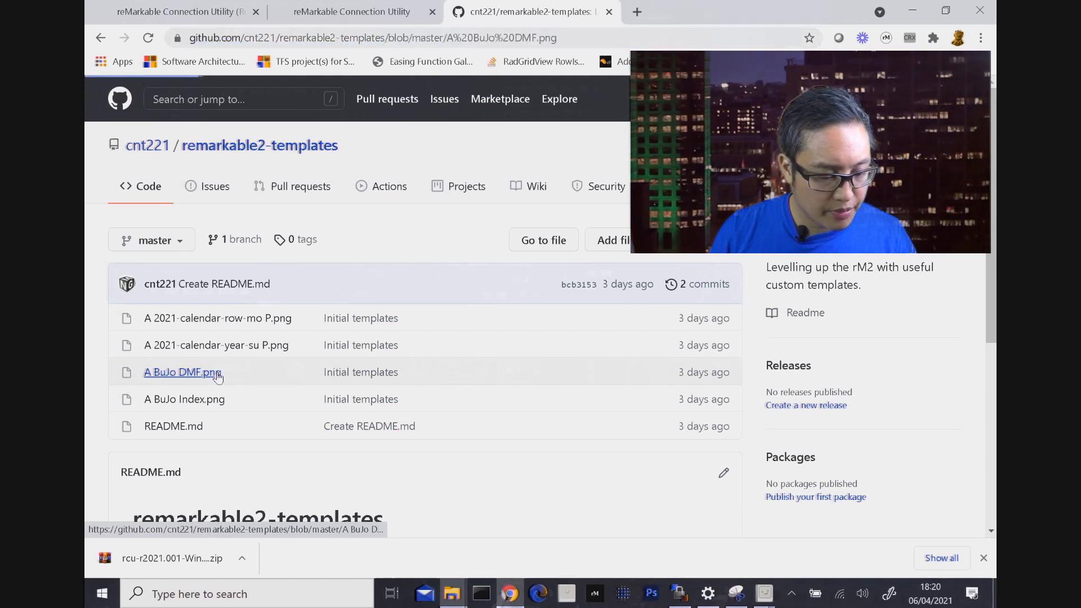
left_click(181, 373)
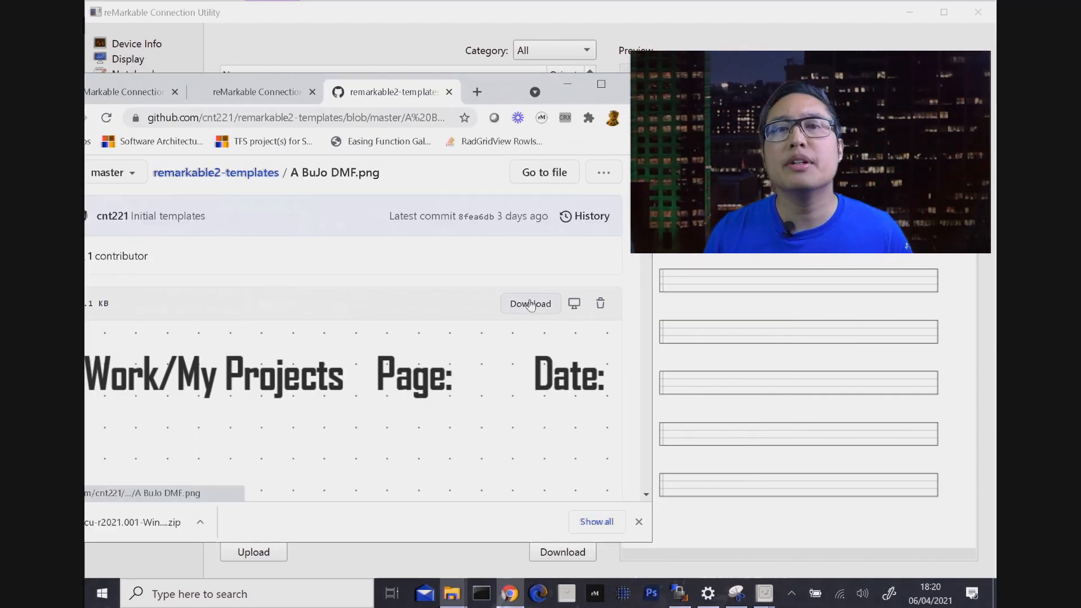
left_click(530, 303)
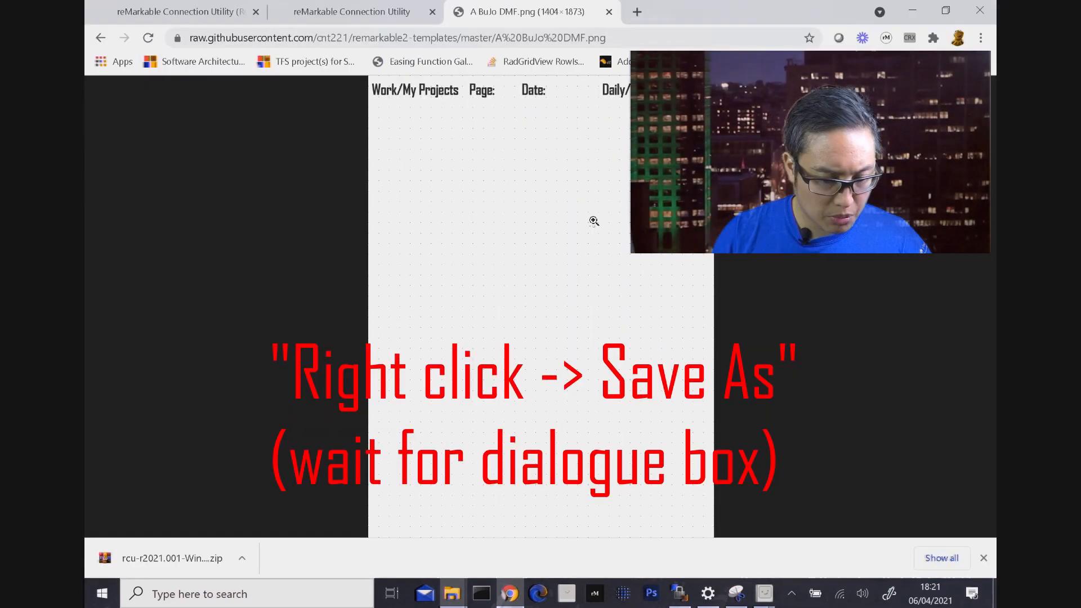
mouse_move(612, 164)
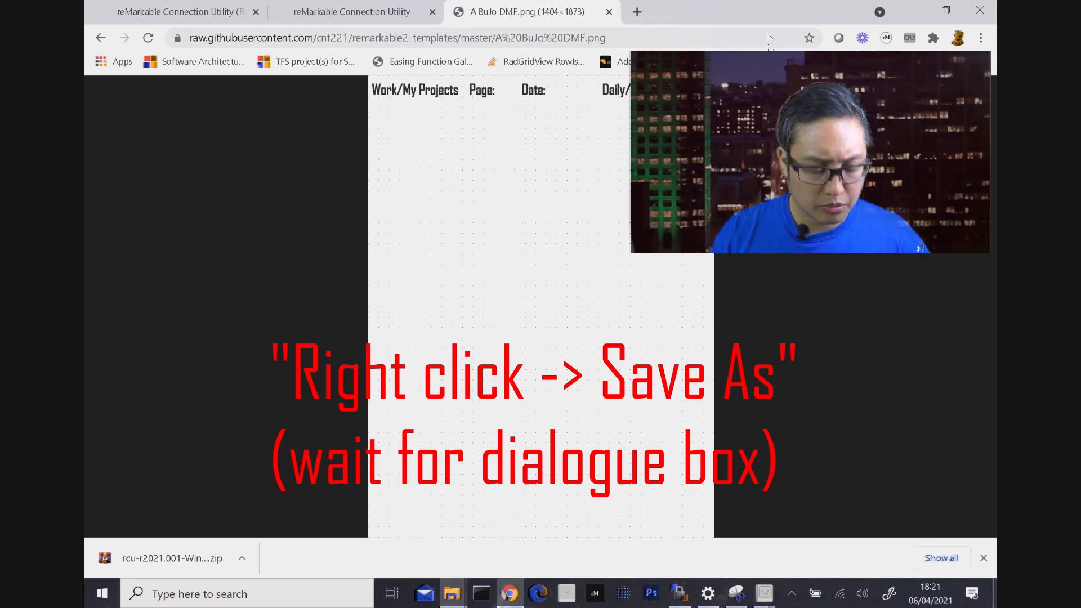
right_click(538, 275)
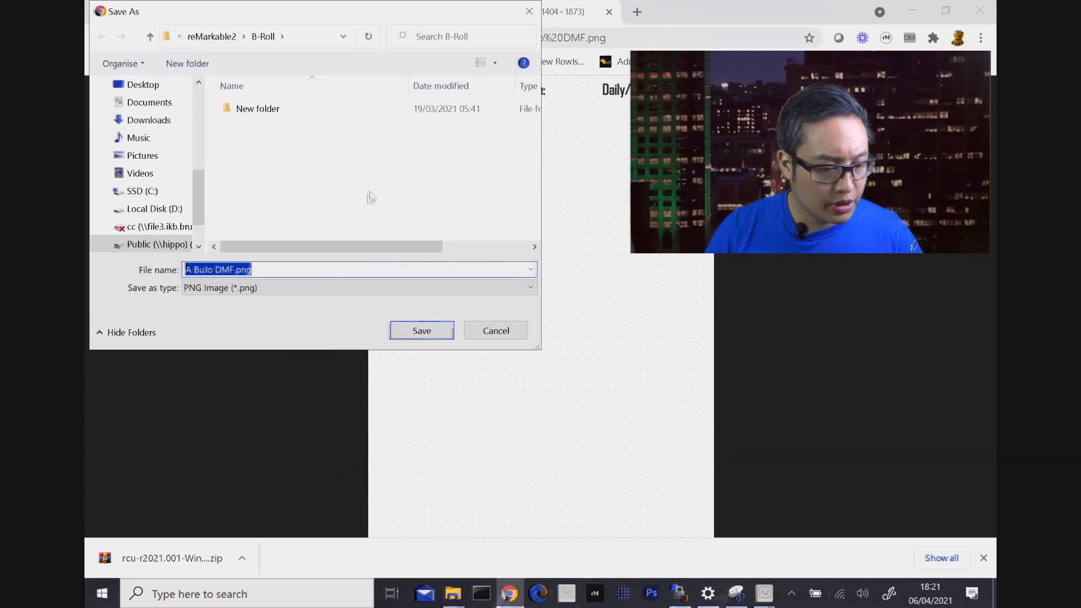
- Save A BuJo DMF.png into a new My Templates folder inside C:\RCU
left_click(142, 191)
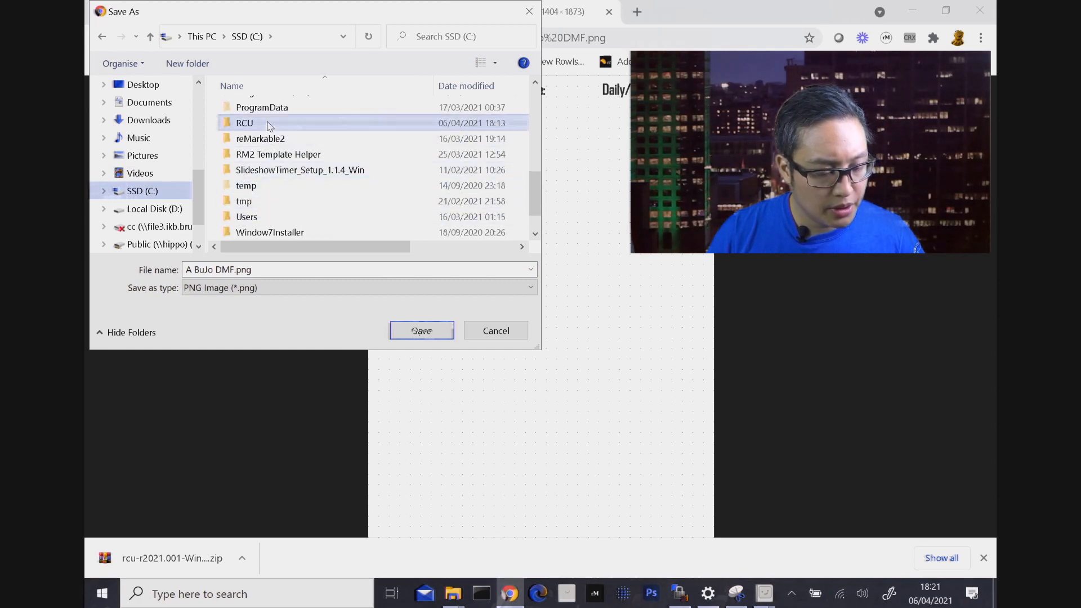
double_click(245, 123)
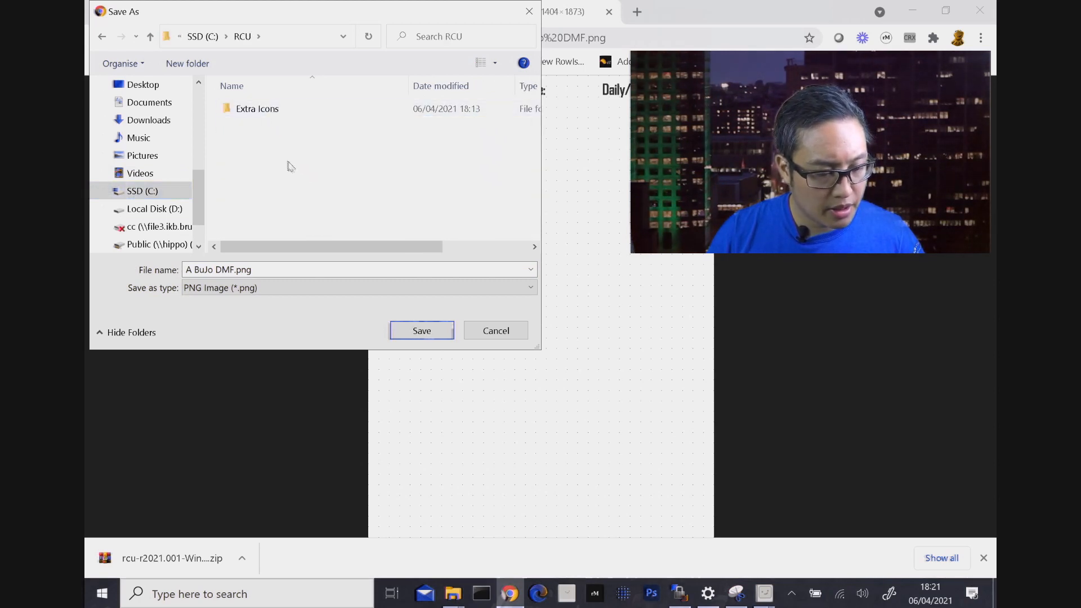
right_click(290, 166)
type("My")
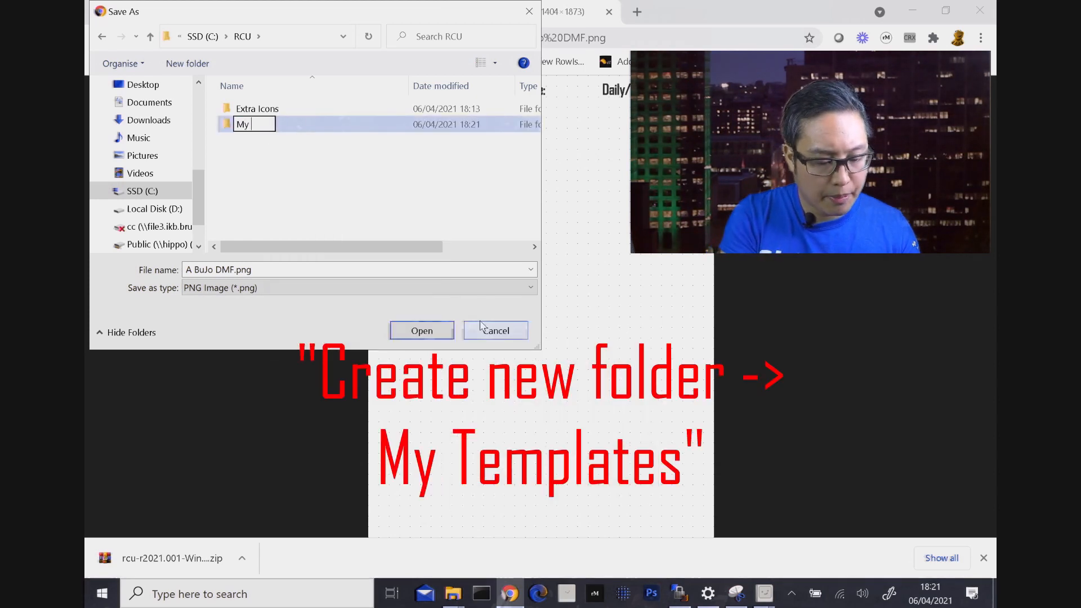
type("Templates")
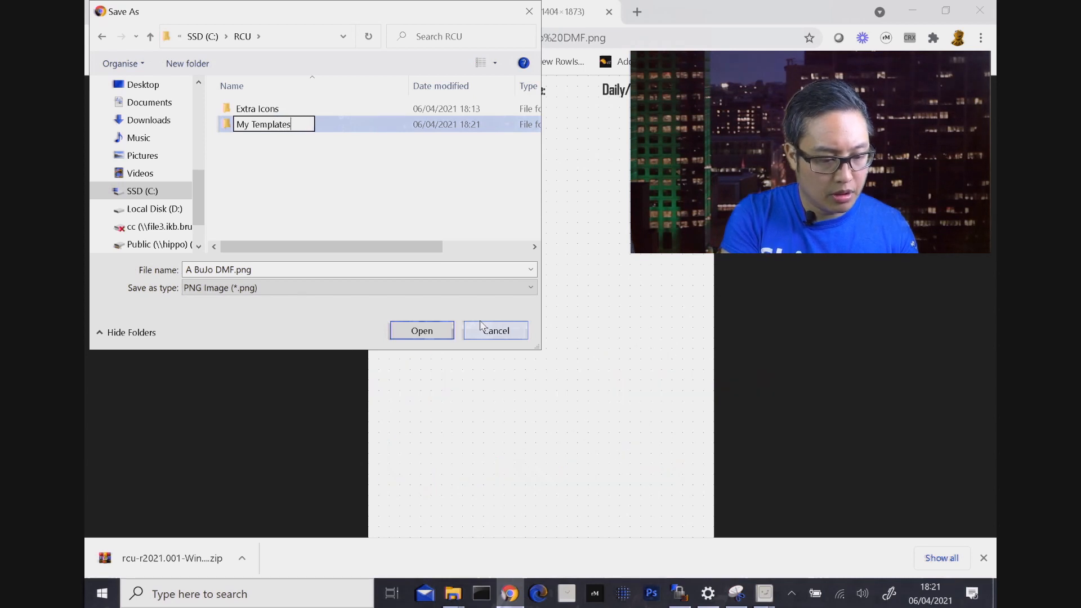
double_click(262, 124)
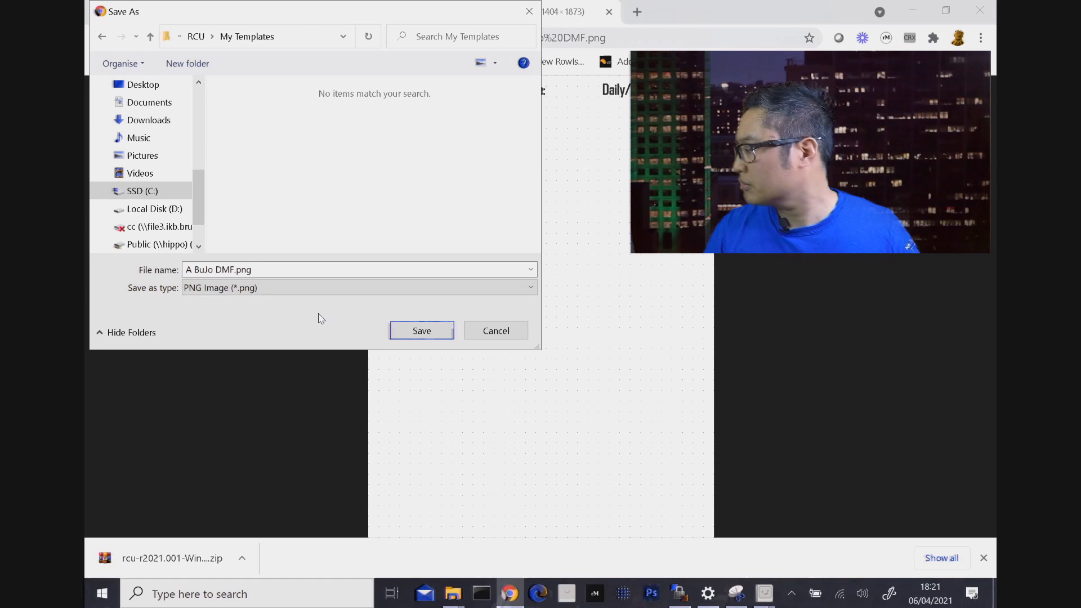
left_click(421, 330)
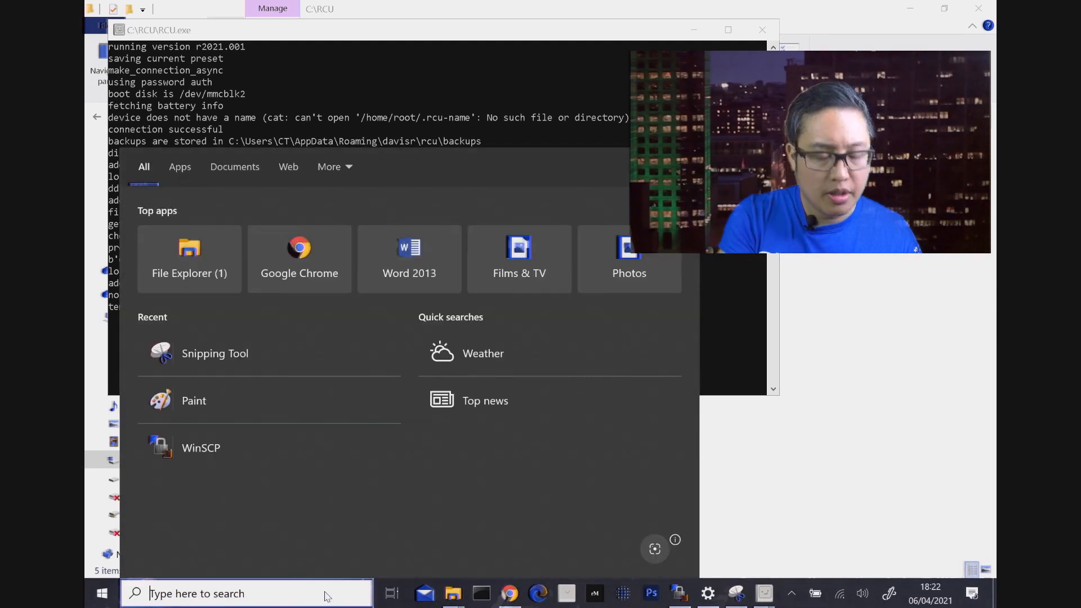
- Launch Paint from the Windows Start search by searching for 'paint'
type("paint")
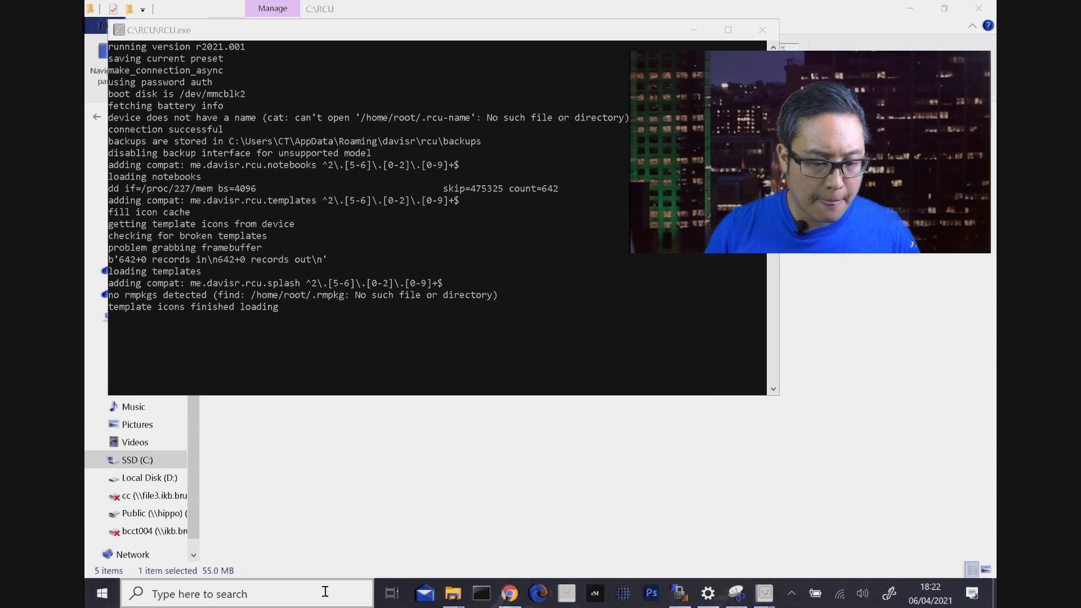
left_click(465, 594)
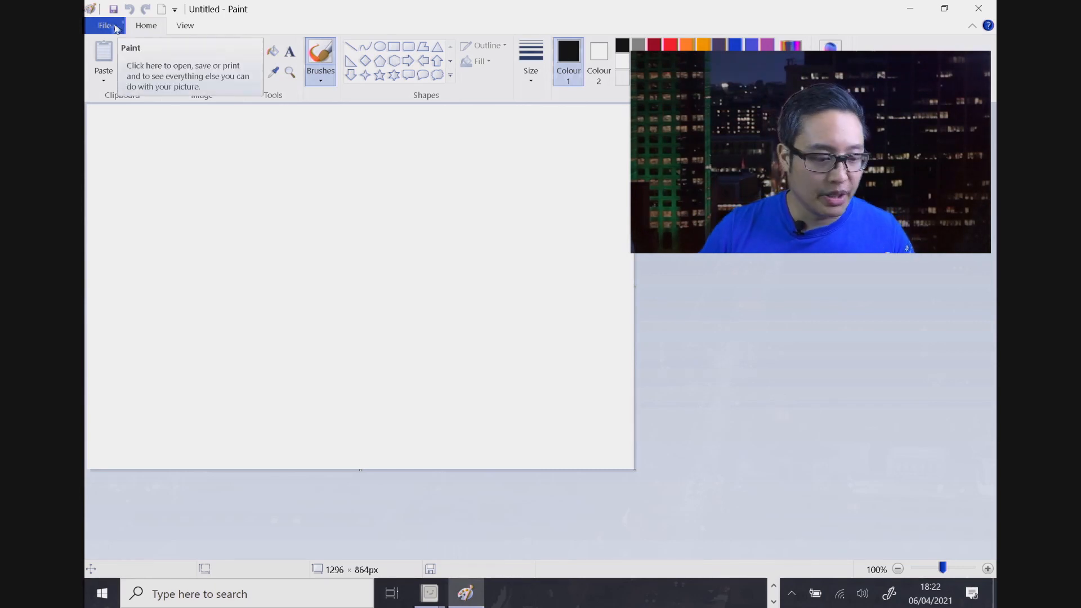
mouse_move(105, 17)
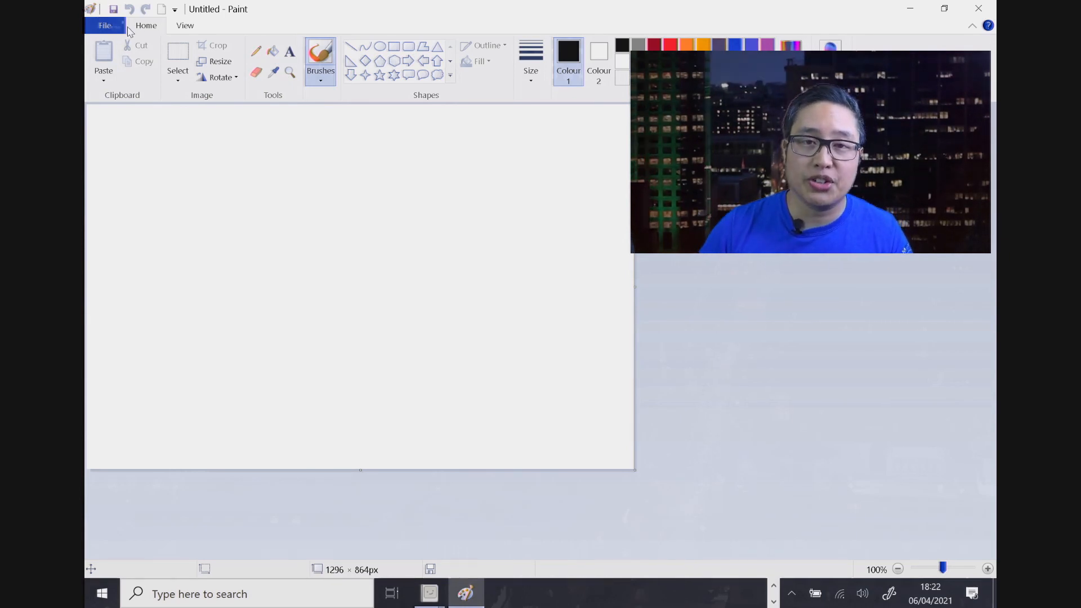
- Load A BuJo DMF.png from the RCU My Templates folder into Paint for editing
left_click(105, 25)
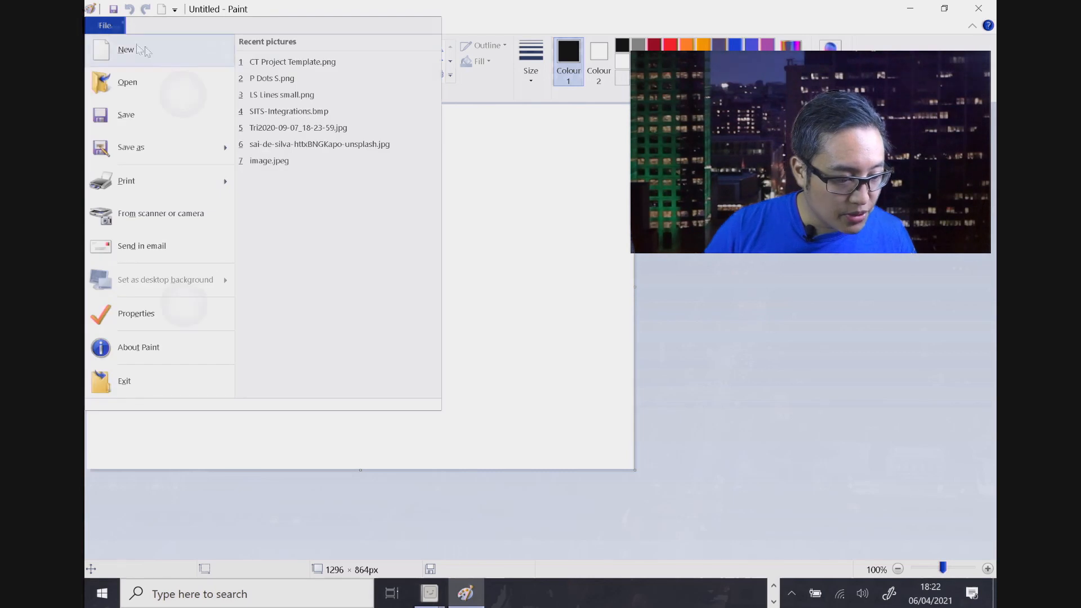
left_click(128, 81)
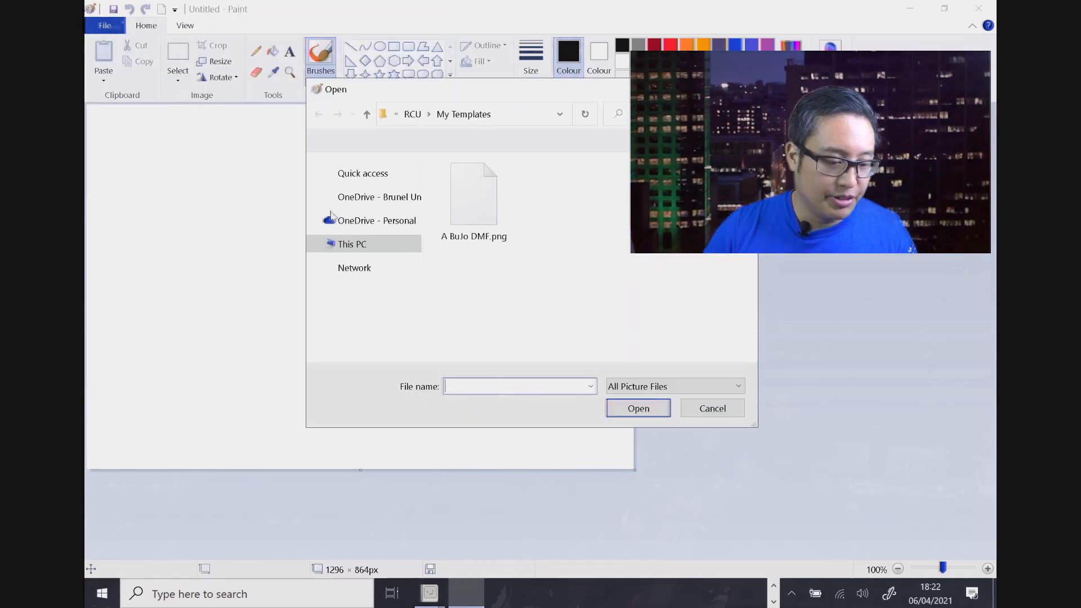
left_click(353, 243)
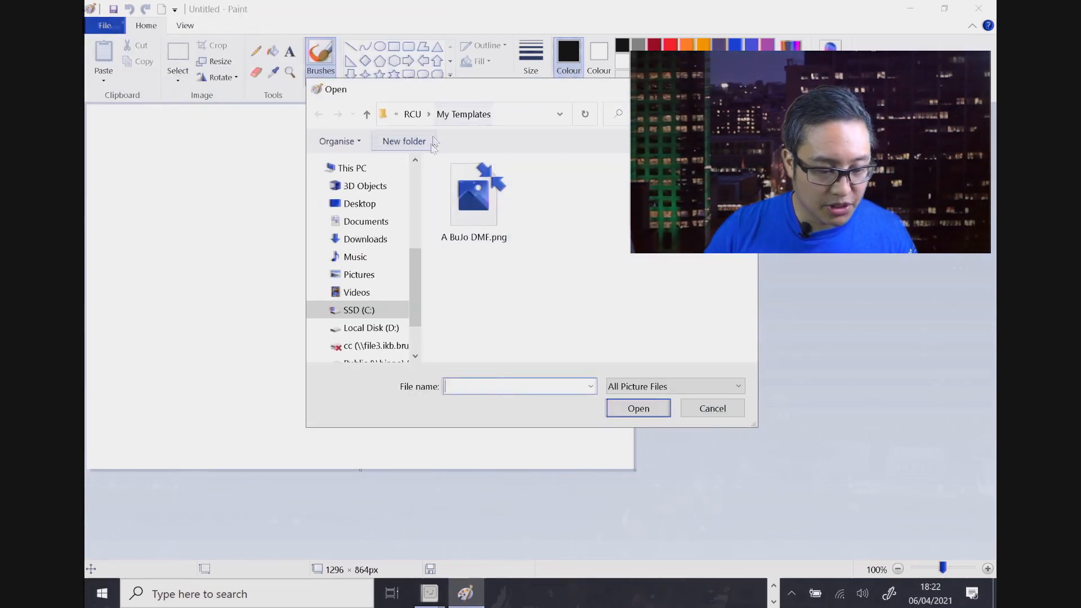
double_click(474, 193)
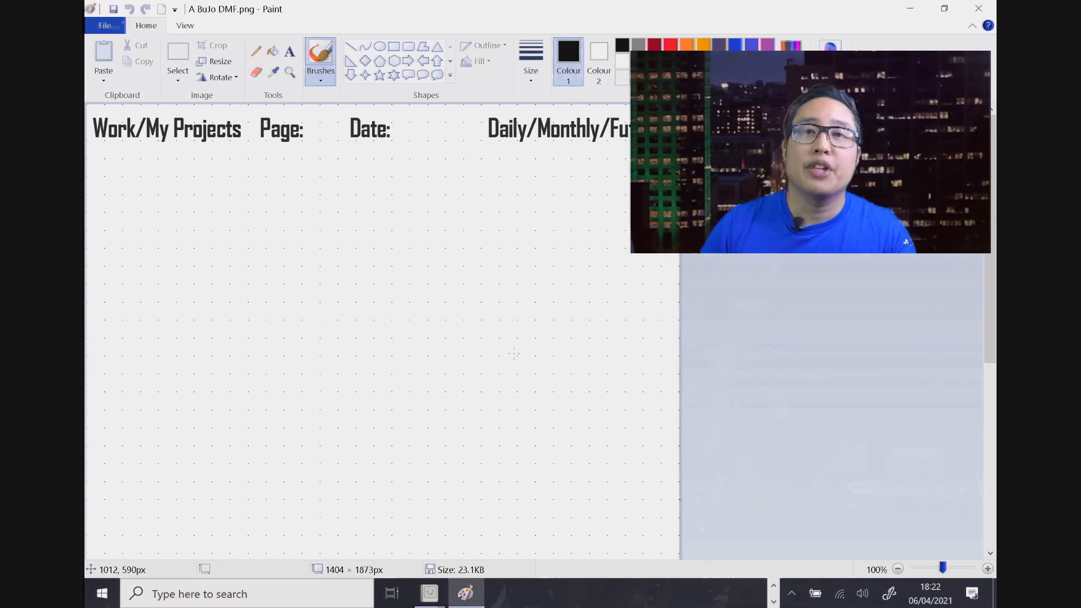
mouse_move(510, 355)
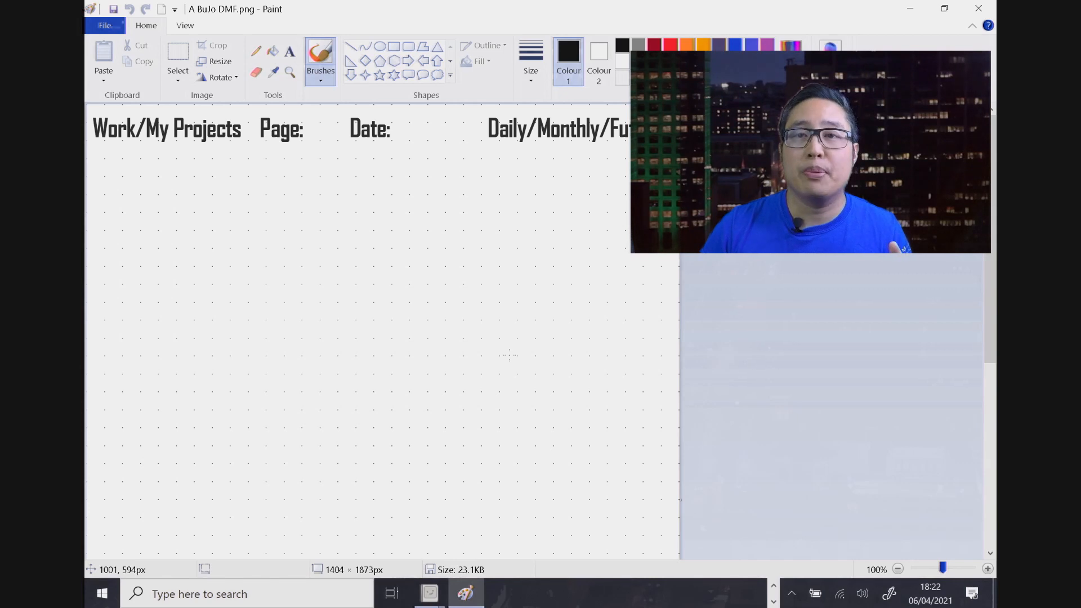
- Draw a large rectangle on the dotted journal page and begin Save As for a new copy
left_click(897, 568)
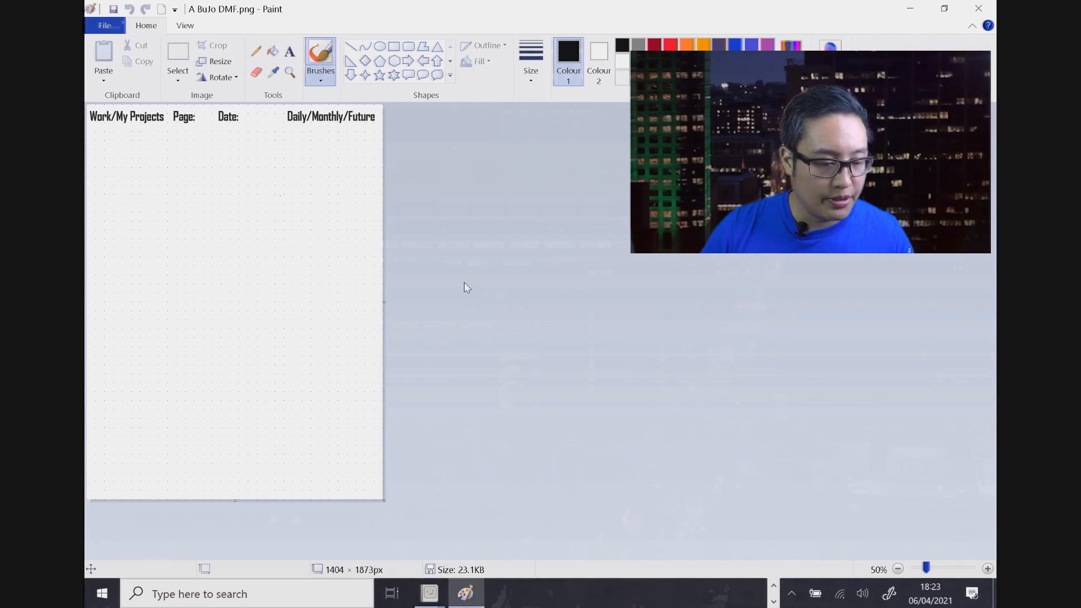
left_click(987, 568)
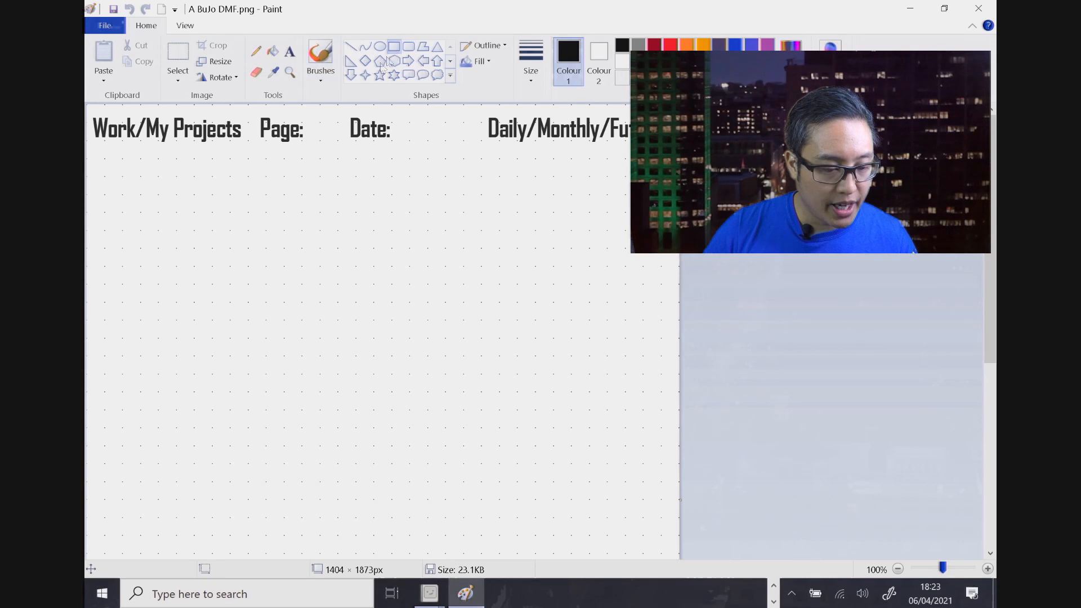
left_click_drag(90, 150, 253, 216)
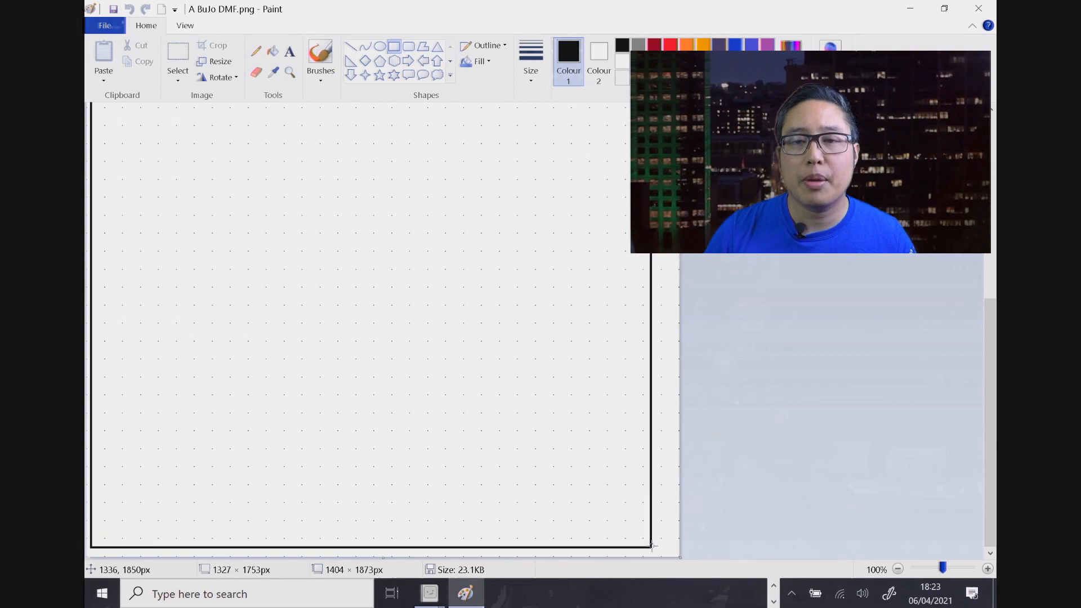
left_click_drag(653, 546, 669, 553)
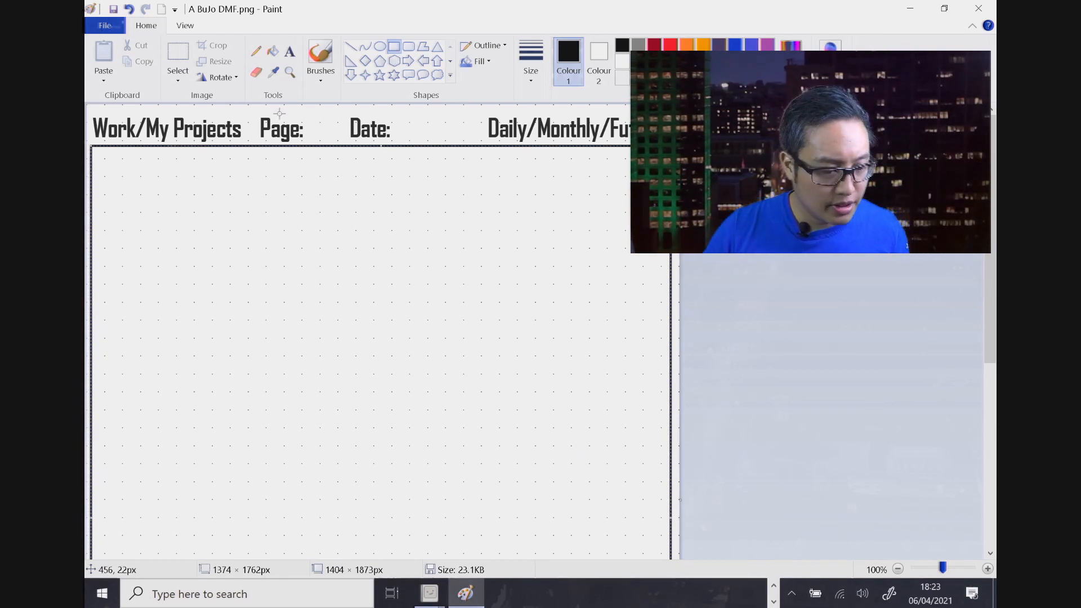
left_click(105, 26)
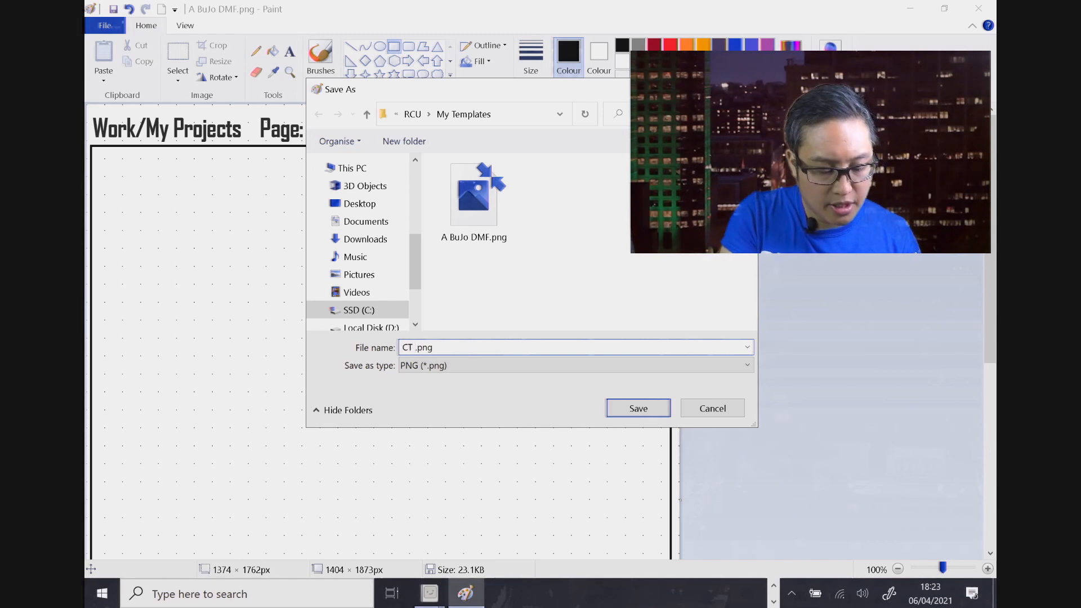
- Save the edited template as CT Template Demo.png in My Templates
type("Template Demo")
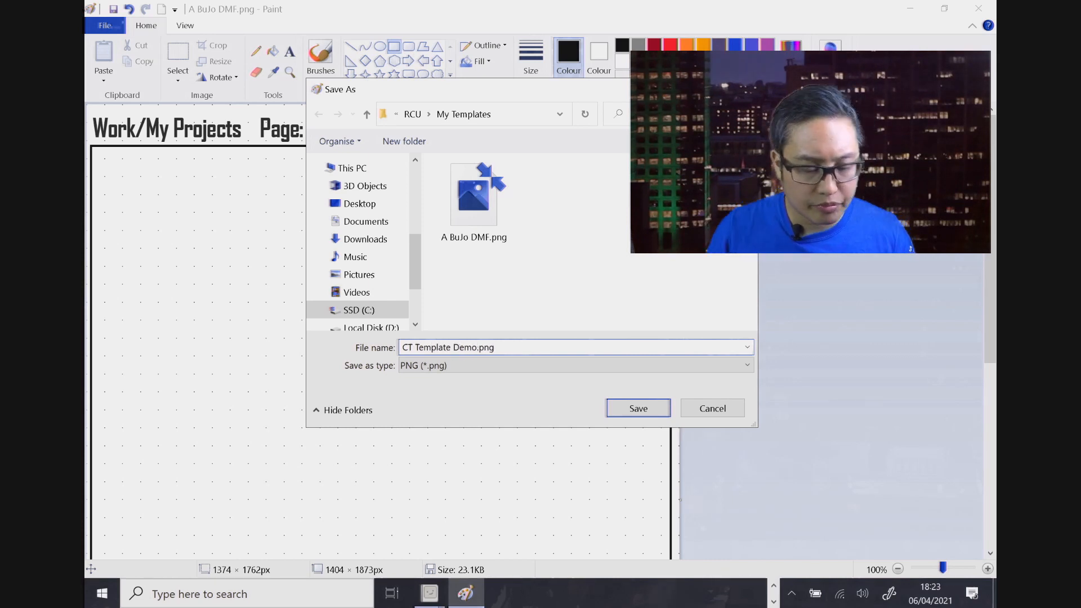
left_click(637, 408)
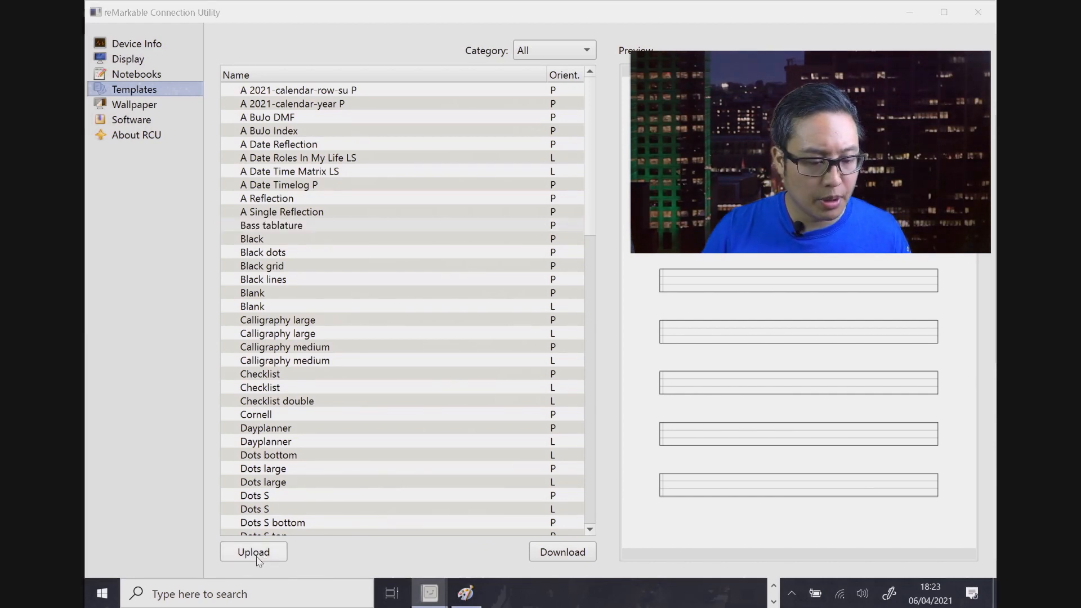
- Upload CT Template Demo.png in RCU, accepting the Check Template Size warning
left_click(253, 551)
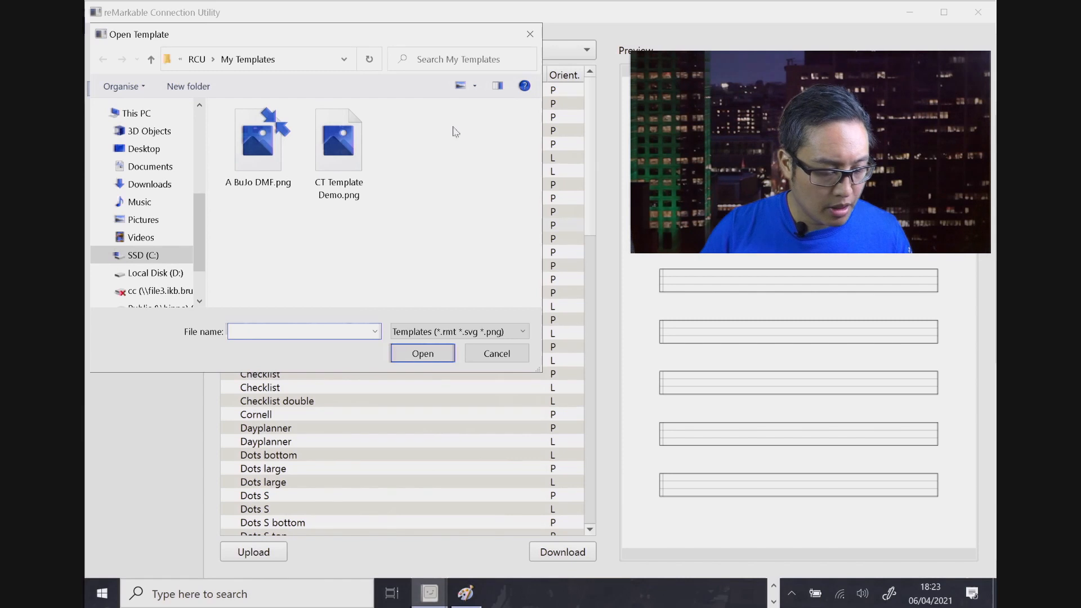
mouse_move(339, 140)
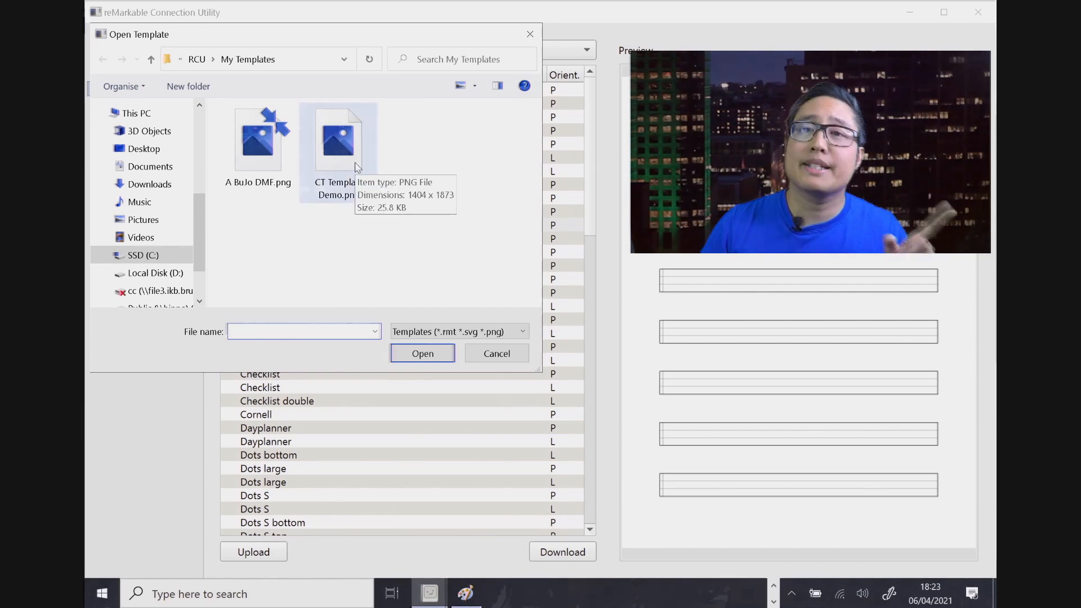
left_click(422, 352)
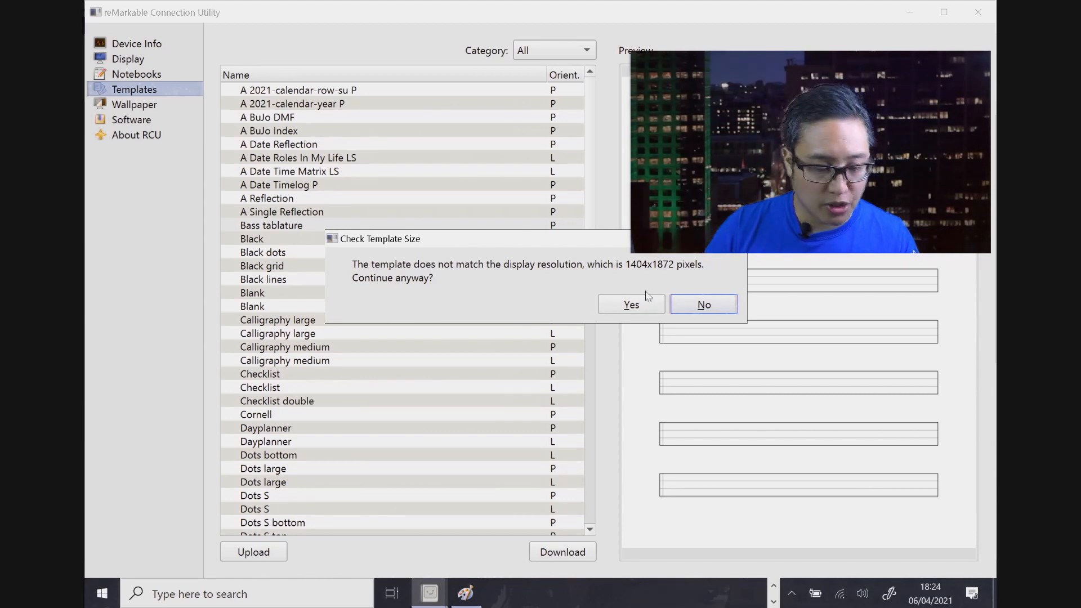
left_click(703, 305)
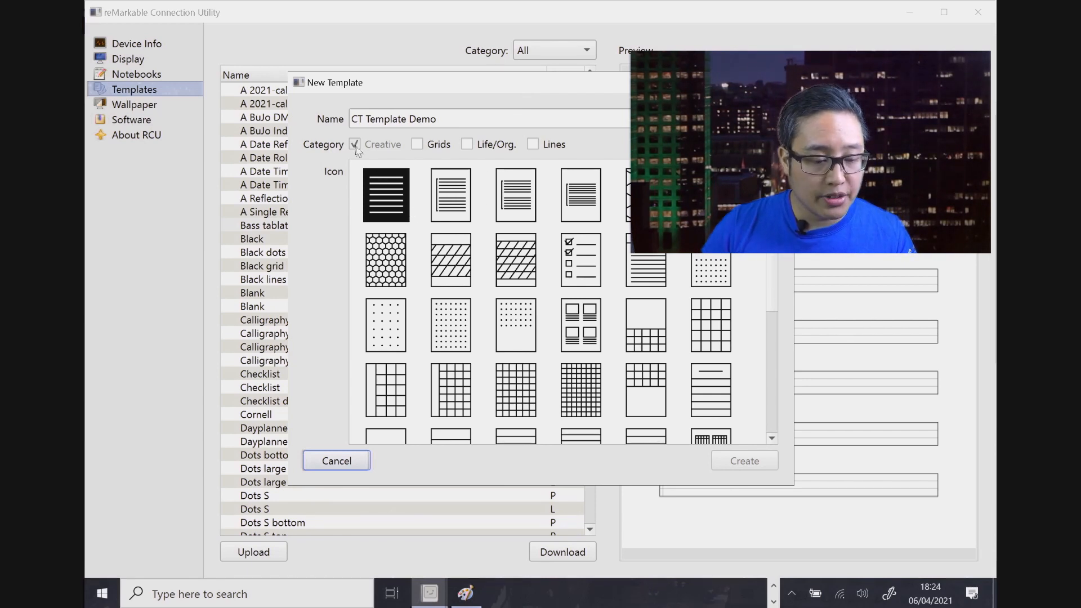
- Create CT Template Demo under Life/Org. instead of Creative, with the dotted-grid icon
left_click(466, 144)
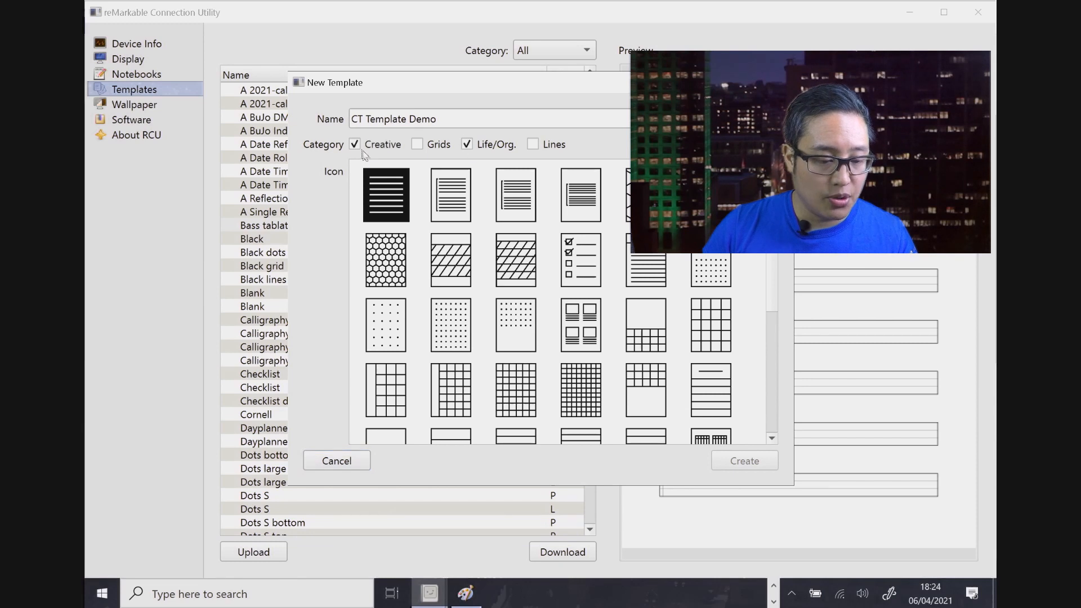
left_click(354, 143)
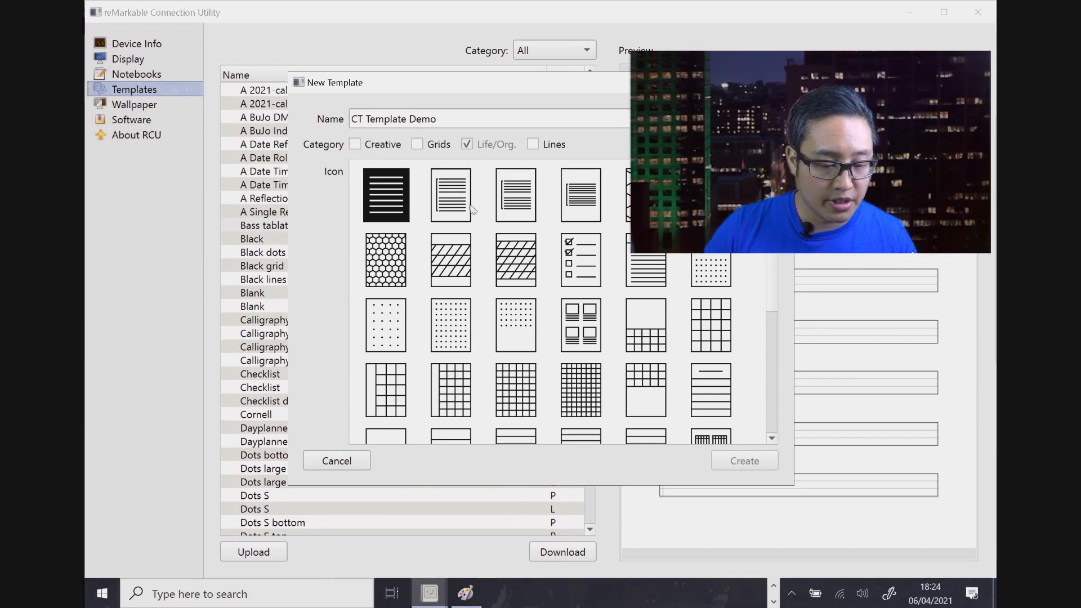
mouse_move(420, 332)
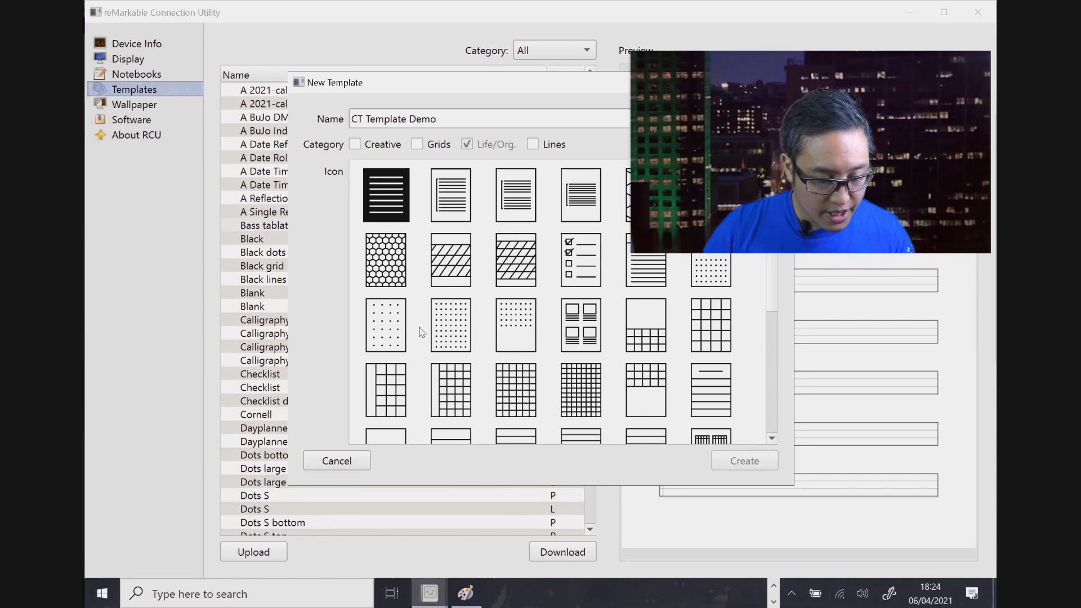
left_click(451, 324)
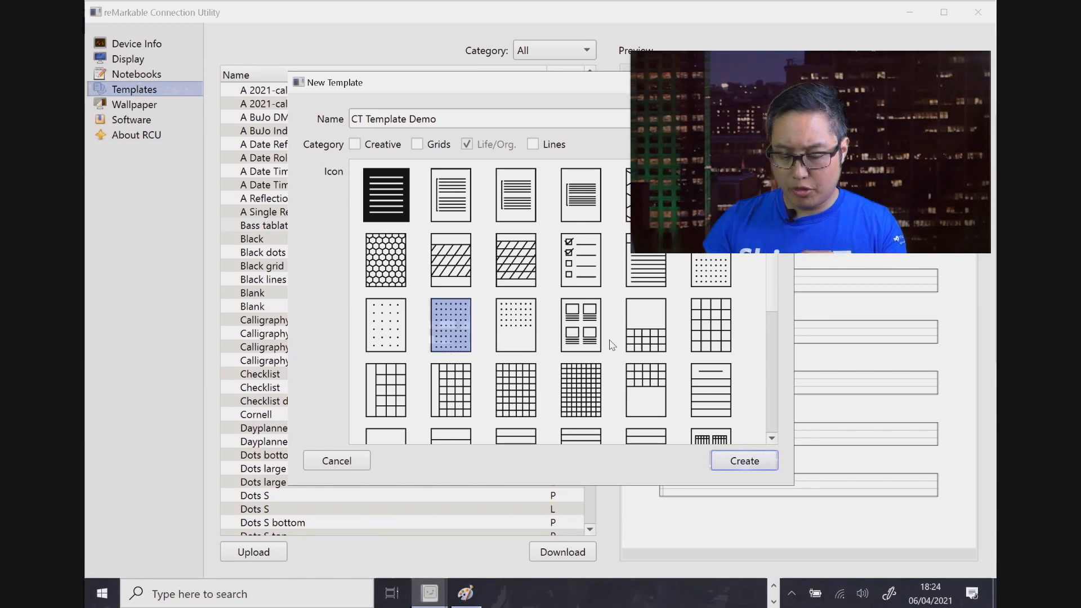
mouse_move(671, 383)
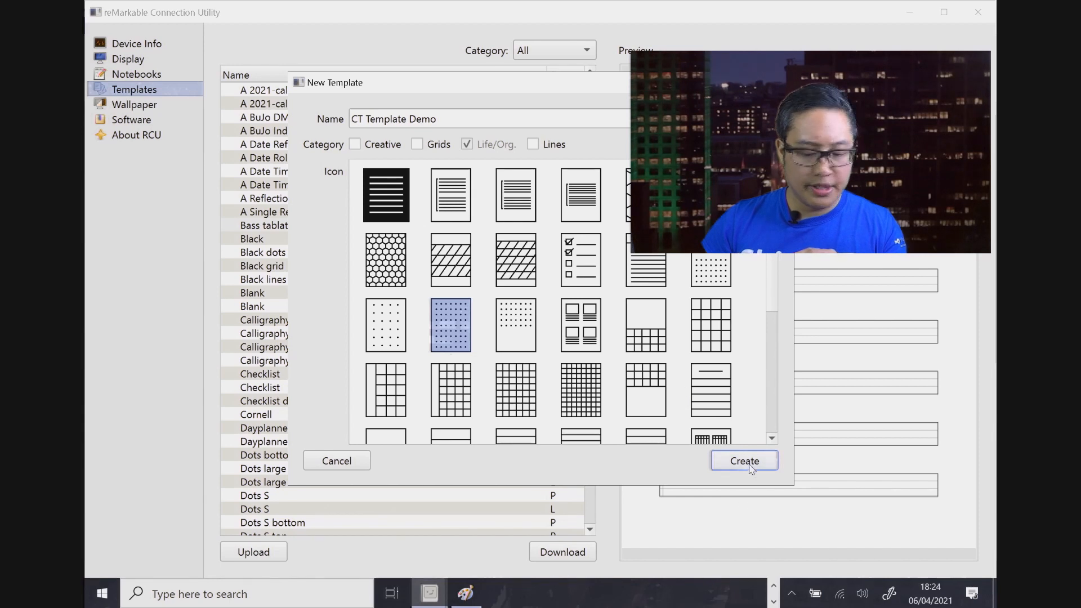
left_click(744, 460)
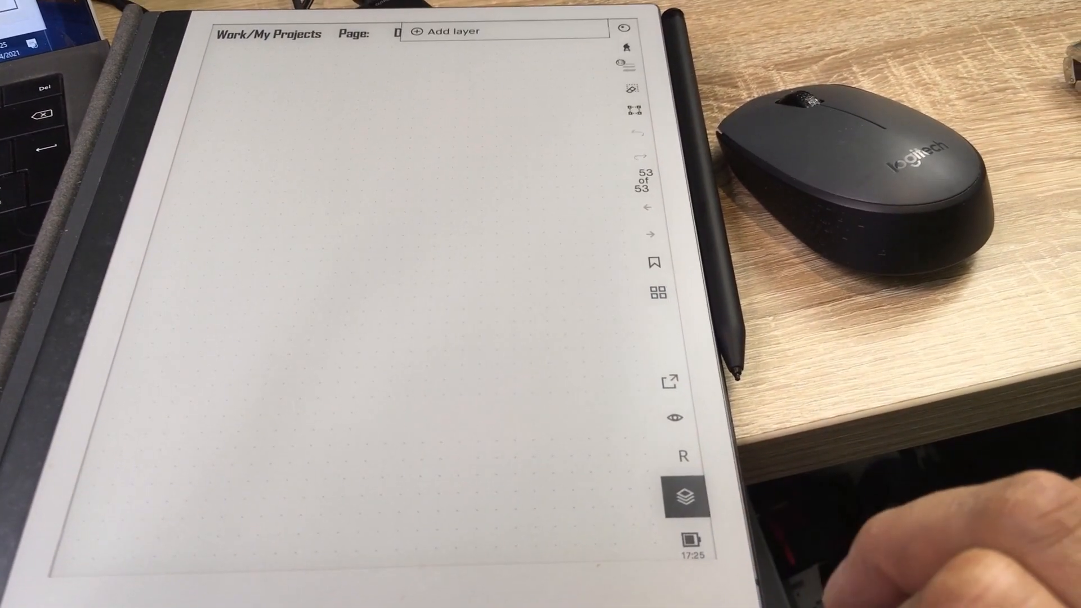
- Apply CT Template Demo from the Life/organize templates to the notebook page
left_click(682, 496)
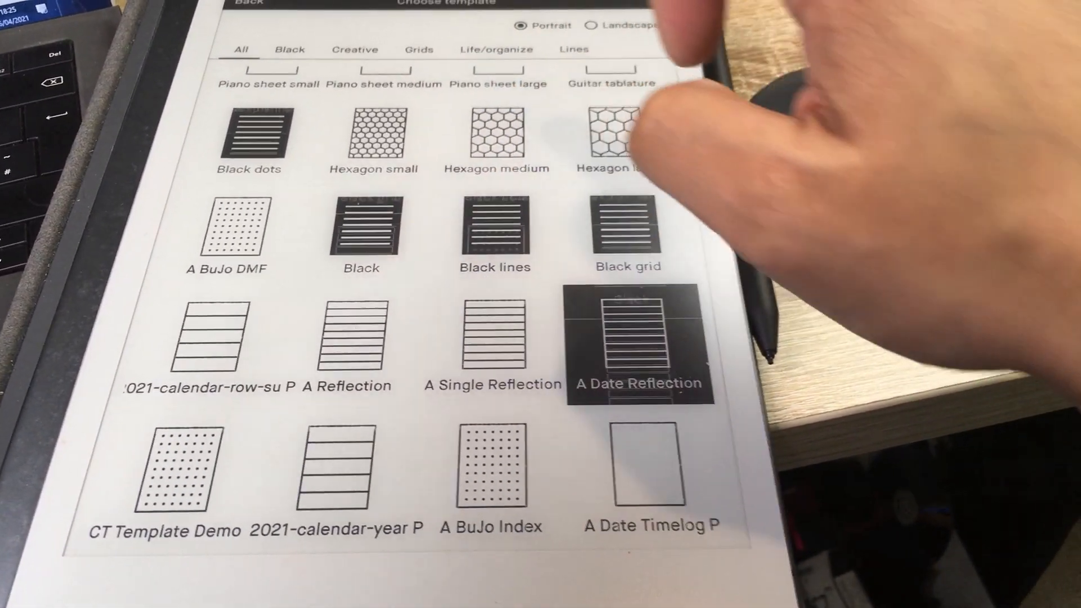
left_click(496, 48)
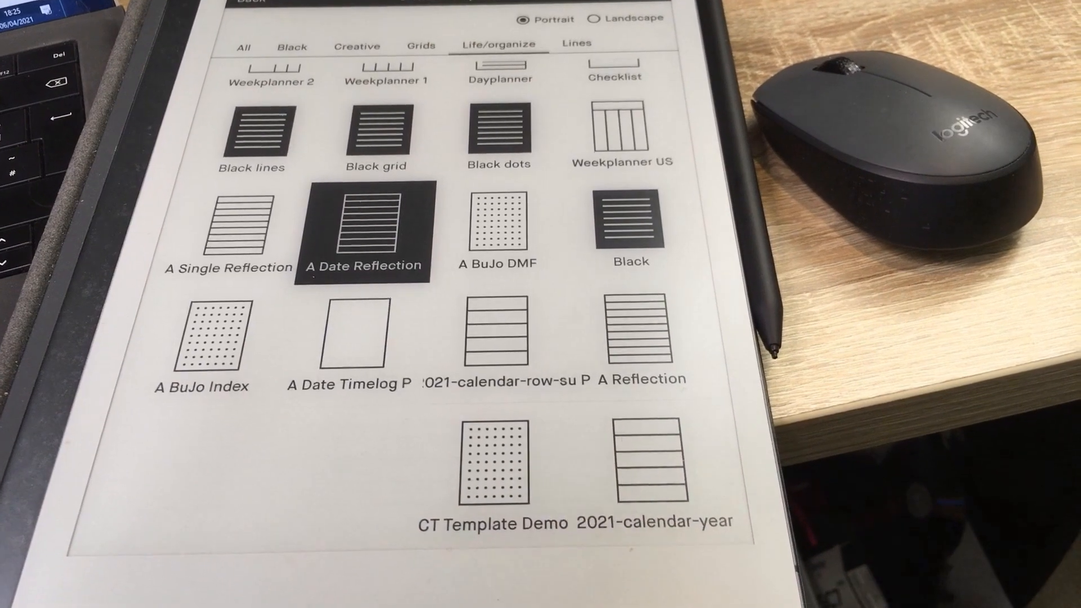
left_click(364, 230)
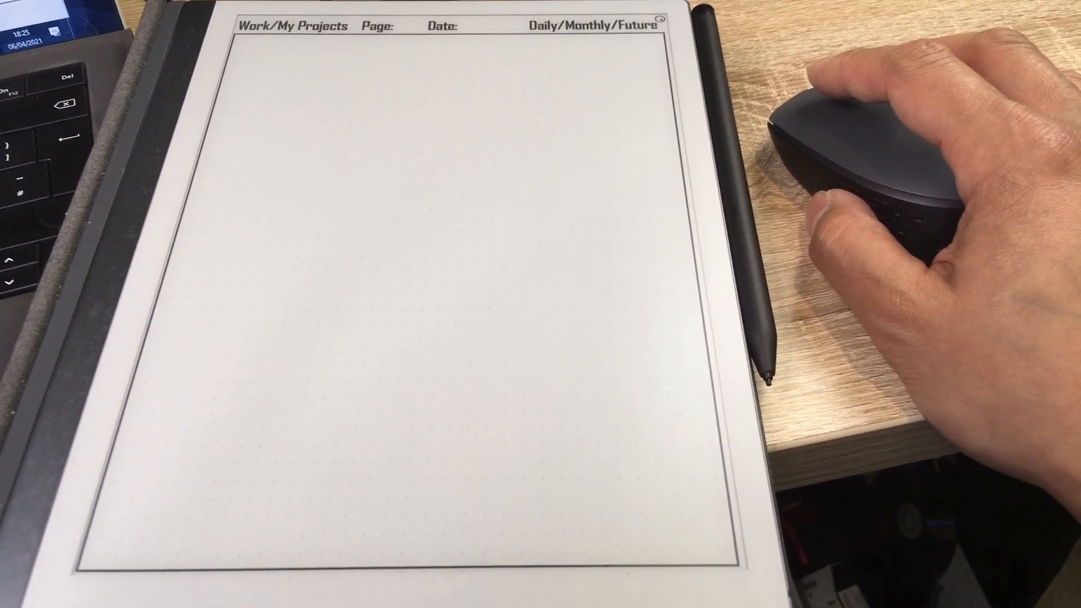
- Delete CT Template Demo from the tablet's template list and confirm
right_click(281, 428)
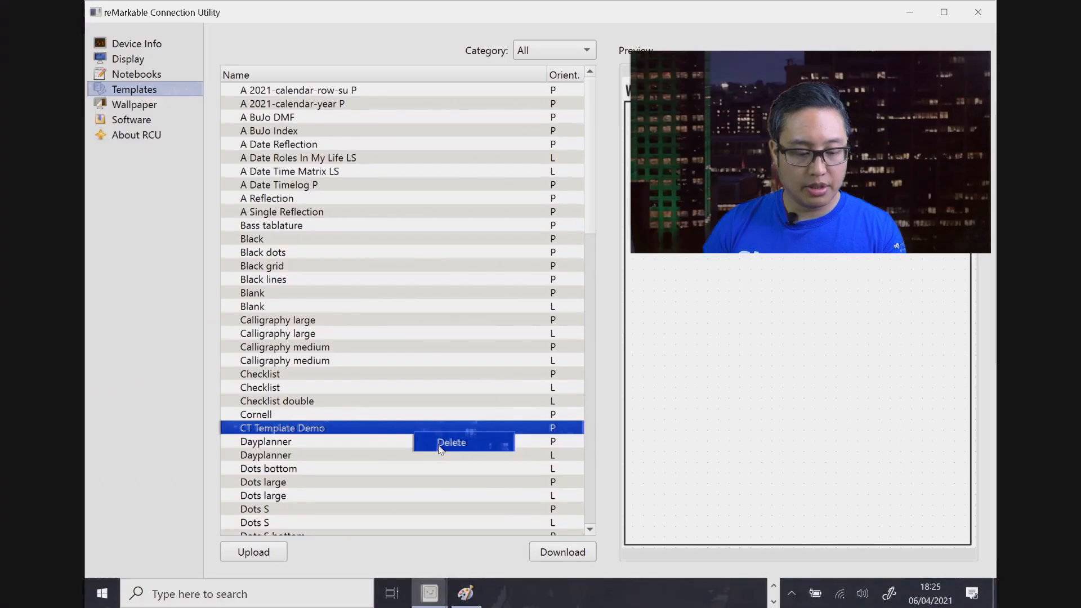
left_click(452, 441)
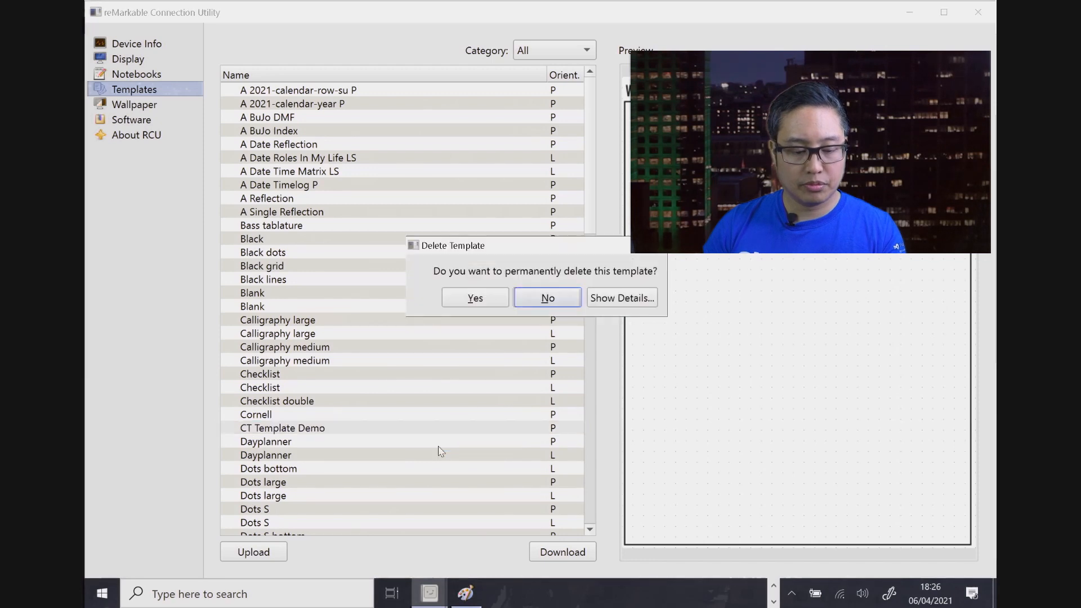
left_click(619, 297)
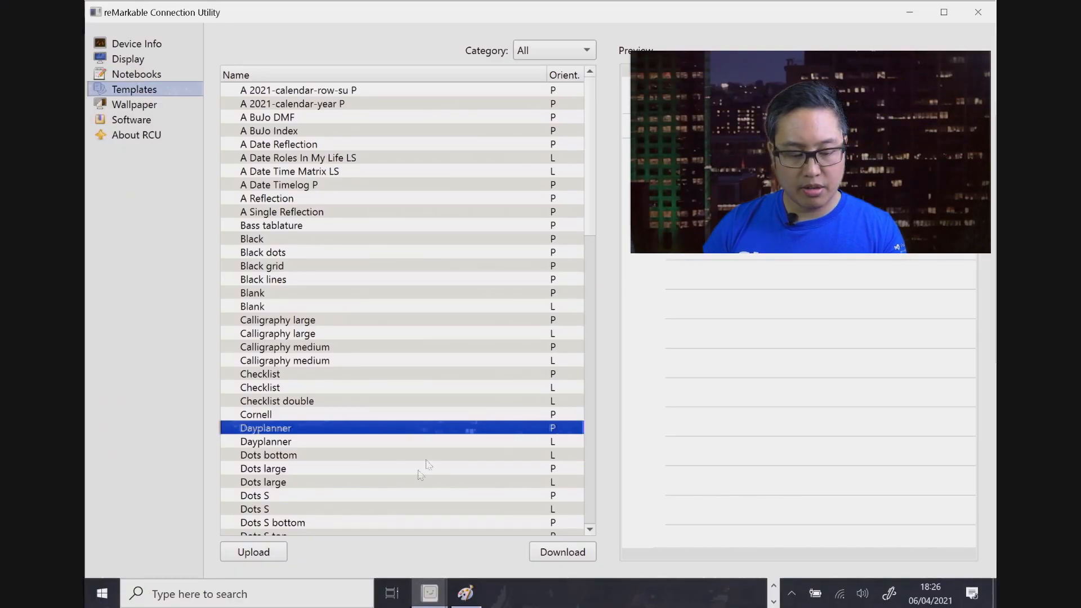
- Re-upload CT Template Demo.png past the size warning and tick Life/Org. for it
left_click(253, 551)
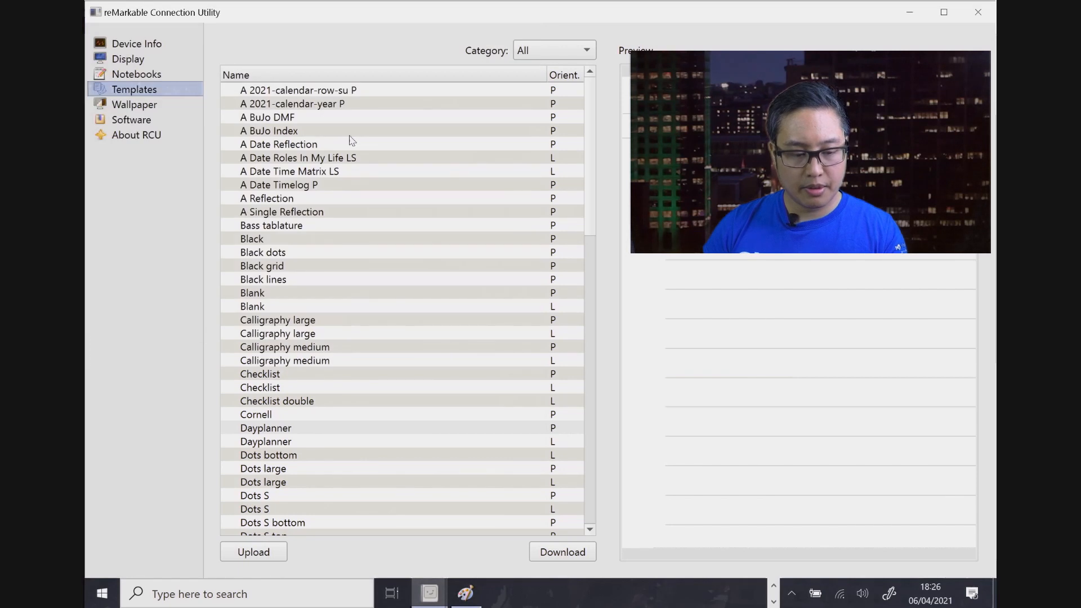
left_click(253, 552)
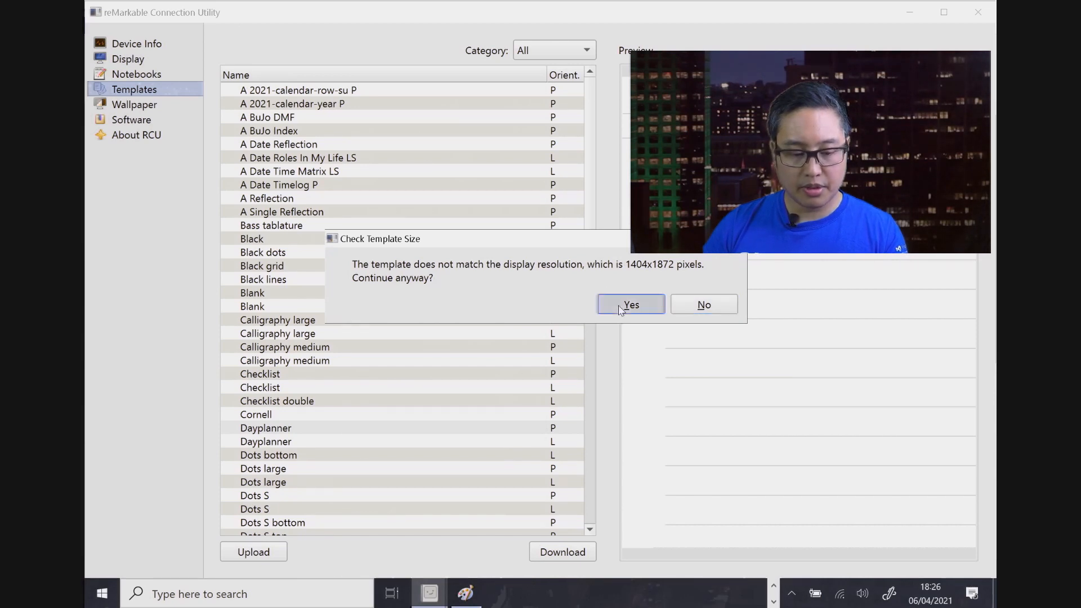
left_click(630, 305)
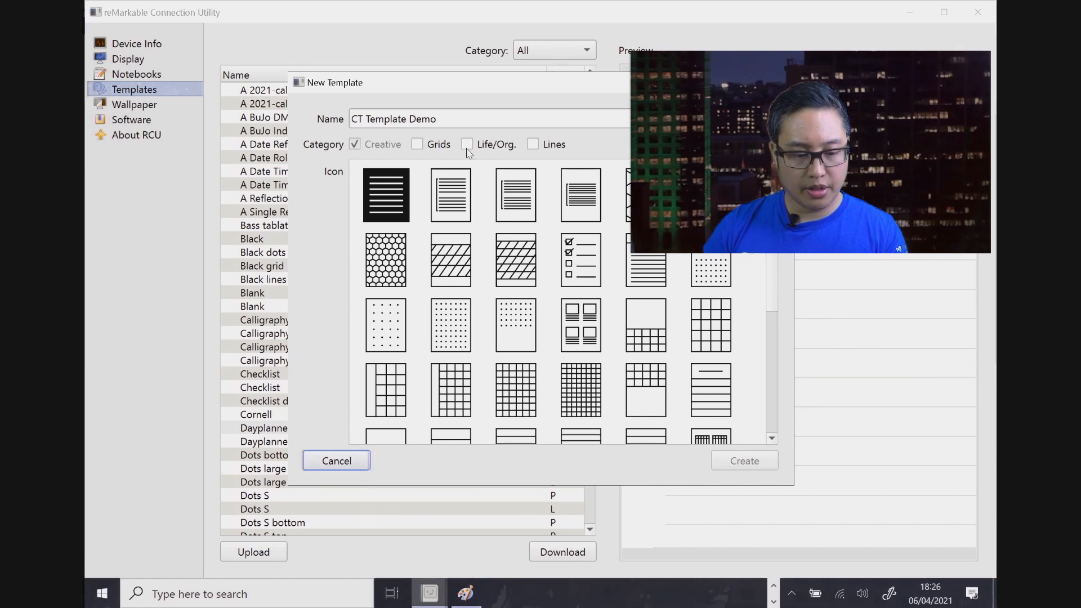
left_click(466, 144)
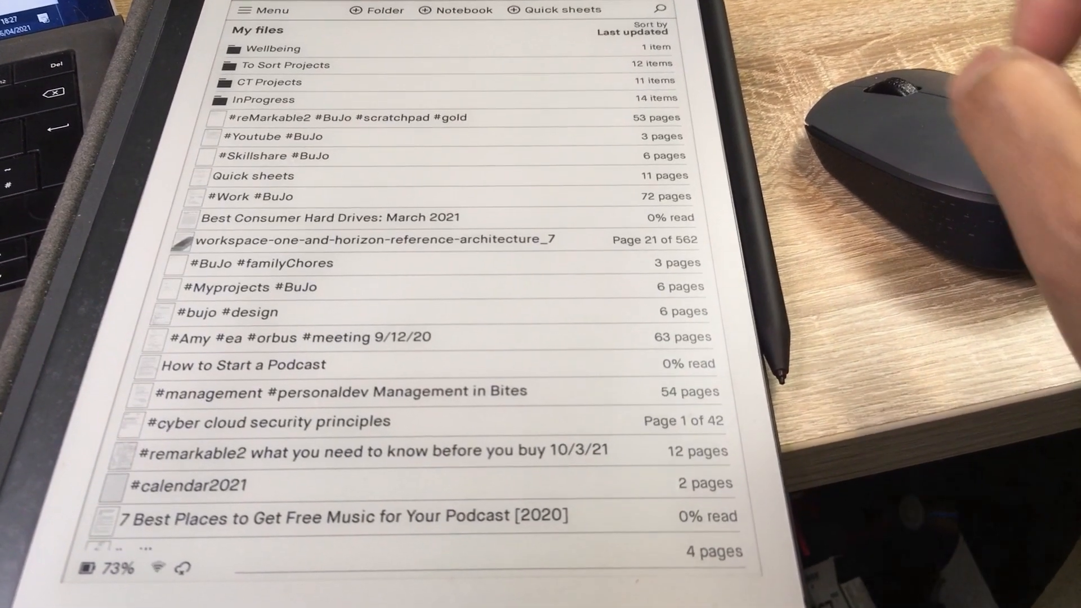
- In the scratchpad notebook, reapply CT Template Demo to the page with the missing background
left_click(237, 196)
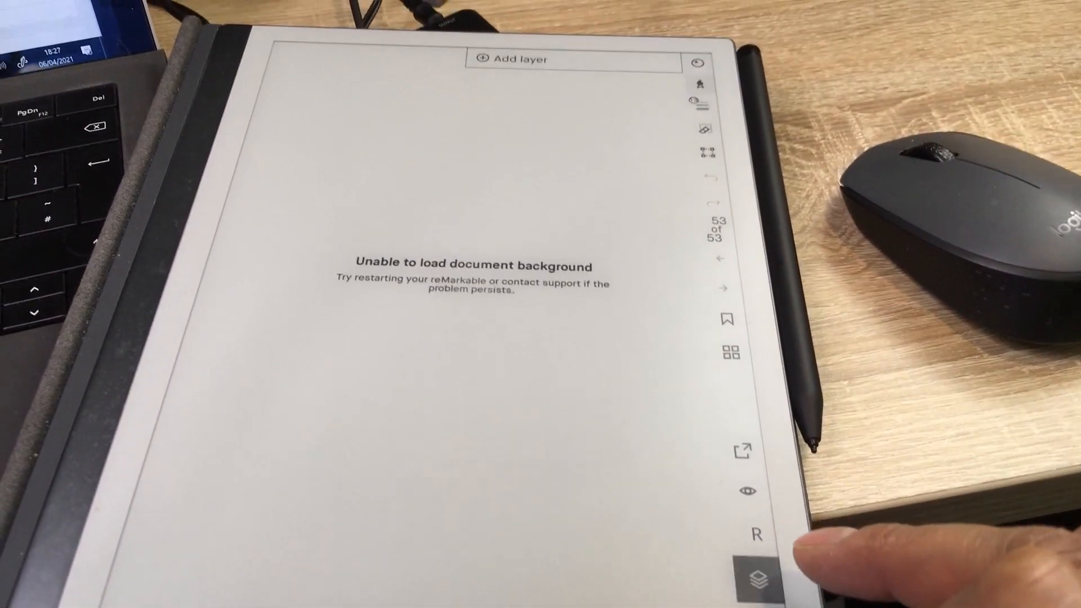
left_click(744, 577)
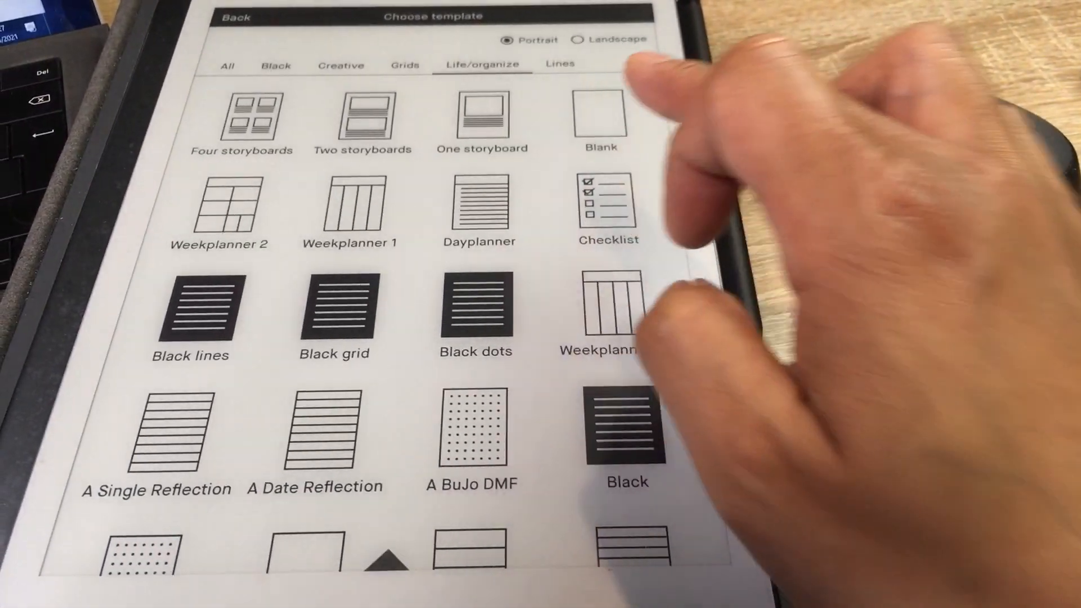
scroll("down", 3)
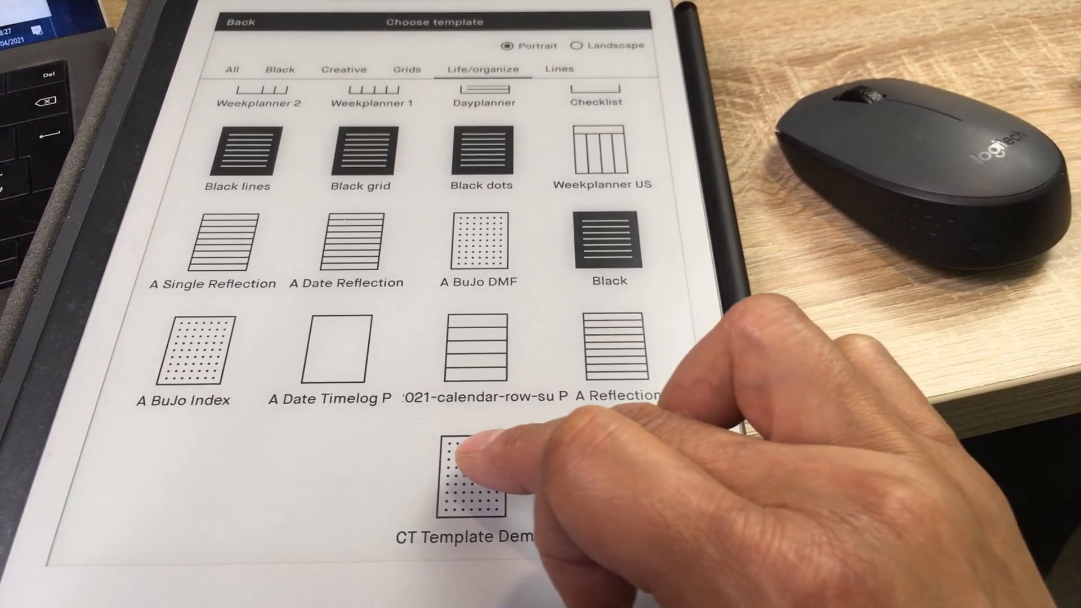
left_click(474, 478)
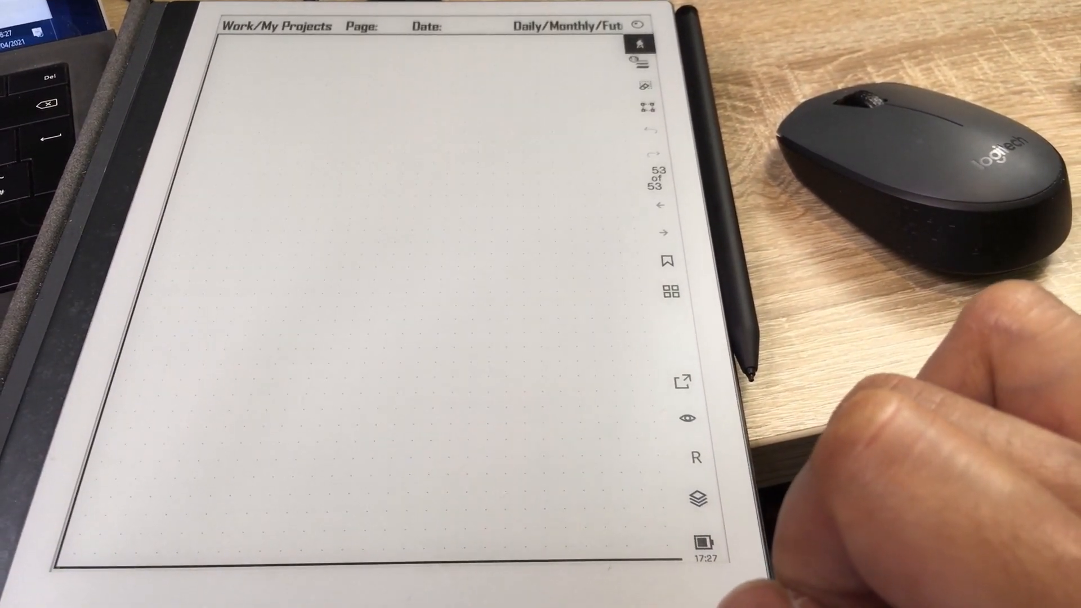